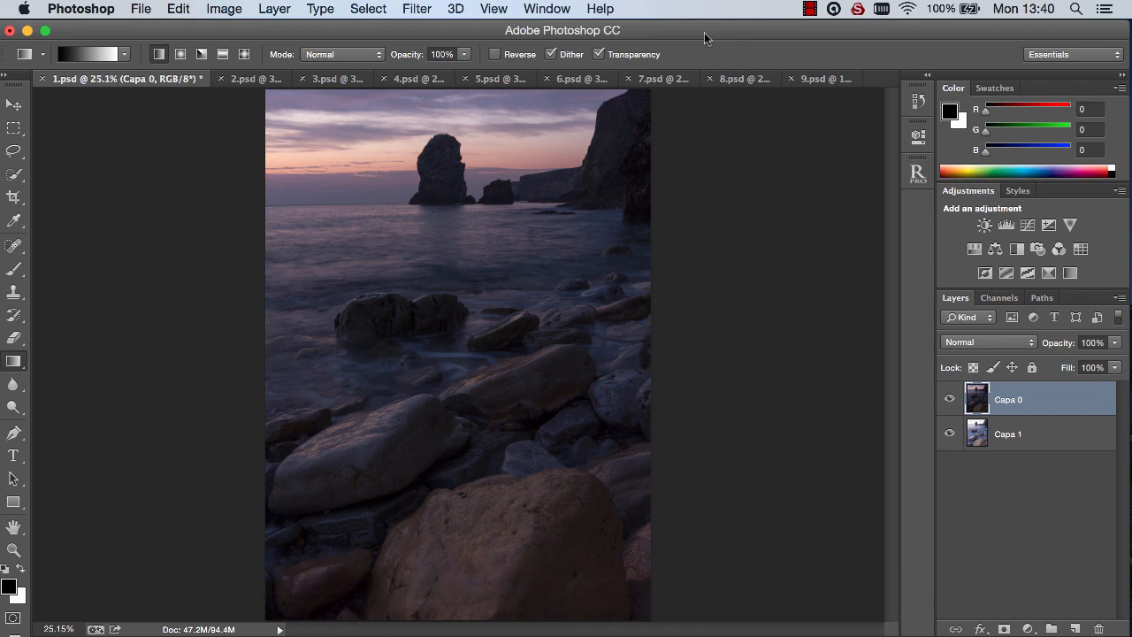
# Open the Raya Pro panel and dismiss the Stack Exposures help note.
pyautogui.click(917, 174)
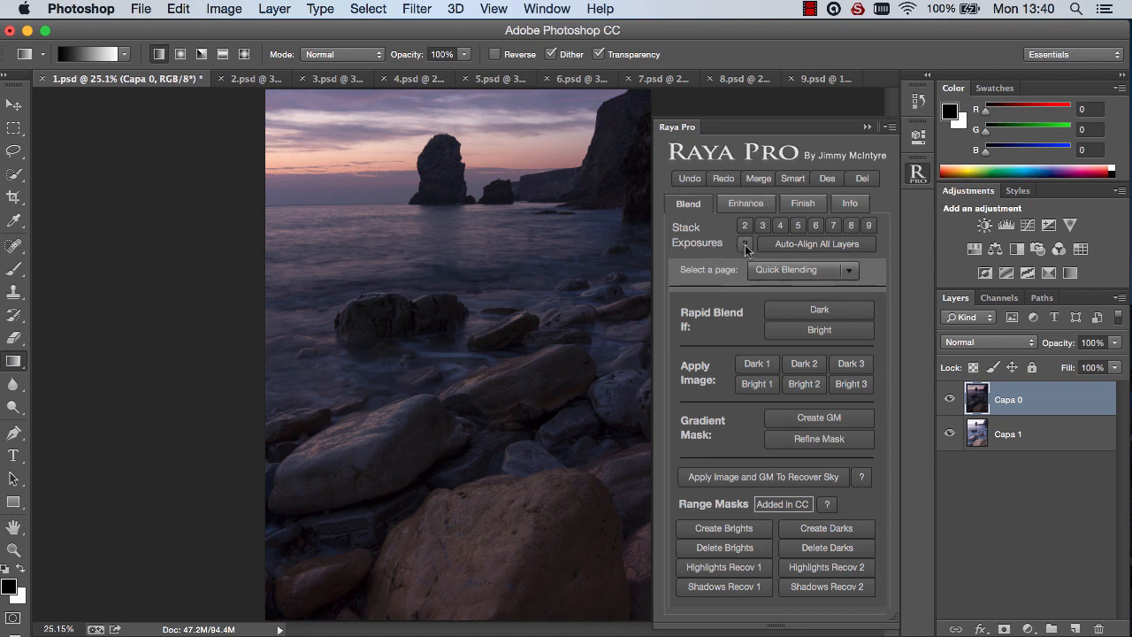
pyautogui.click(745, 243)
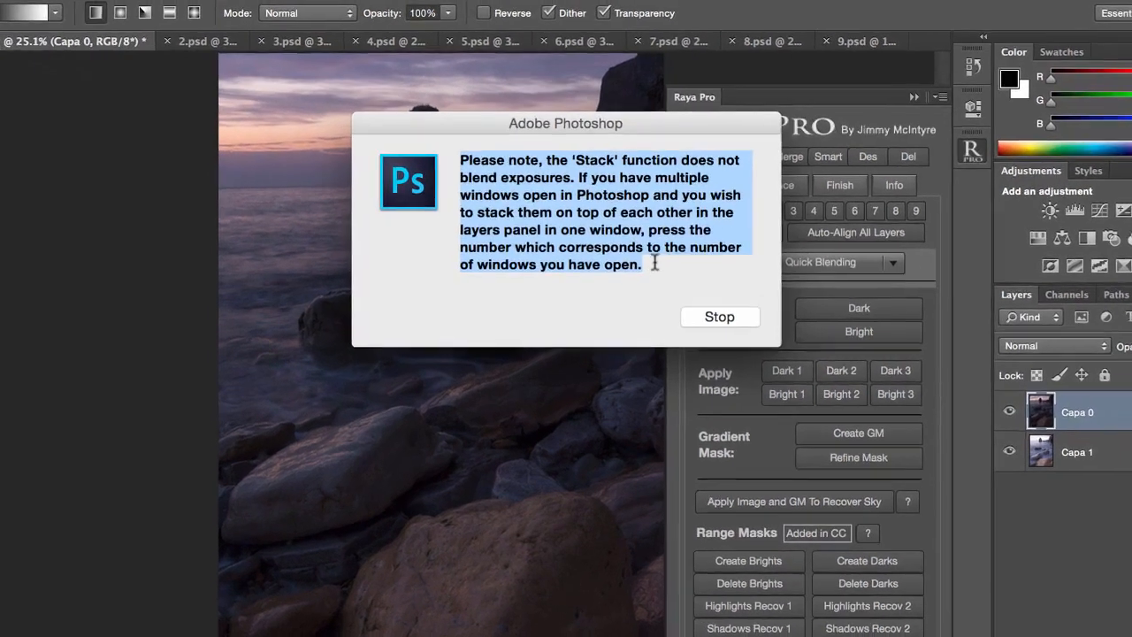
pyautogui.click(719, 316)
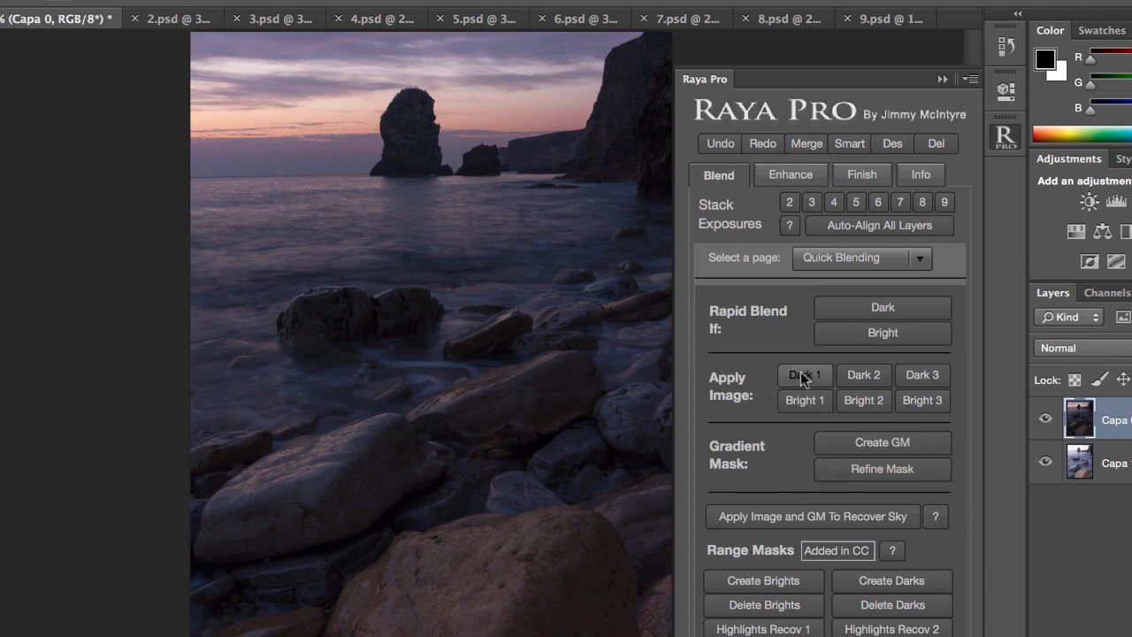
pyautogui.moveTo(771, 451)
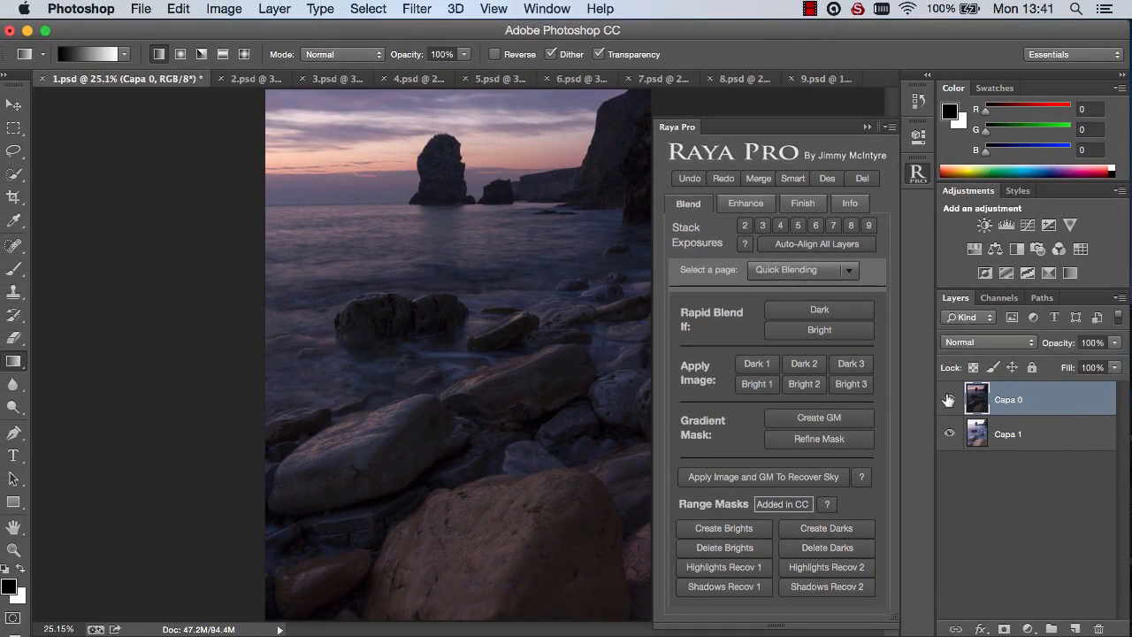
# Compare by toggling Capa 0 visibility and try the Dark 1 blend.
pyautogui.click(949, 399)
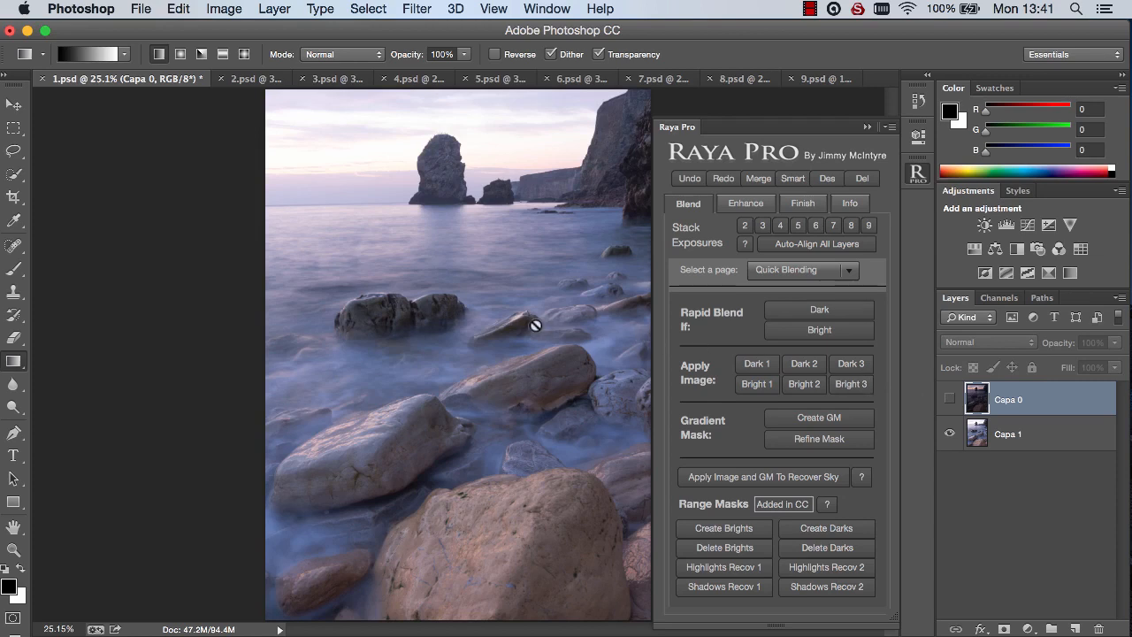
pyautogui.moveTo(573, 390)
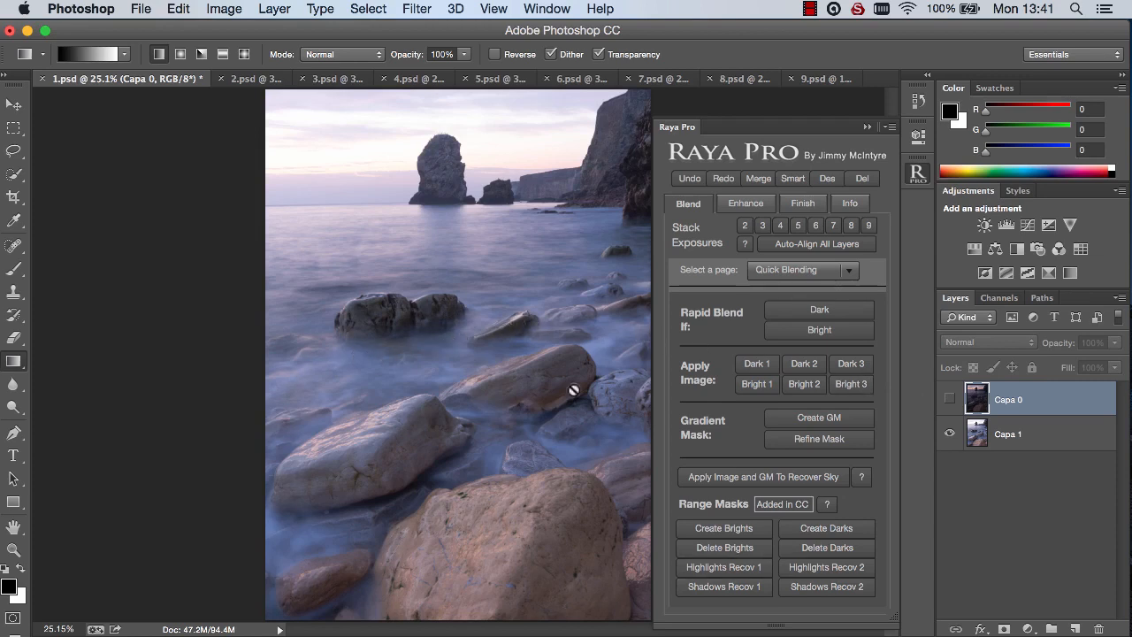
pyautogui.click(949, 399)
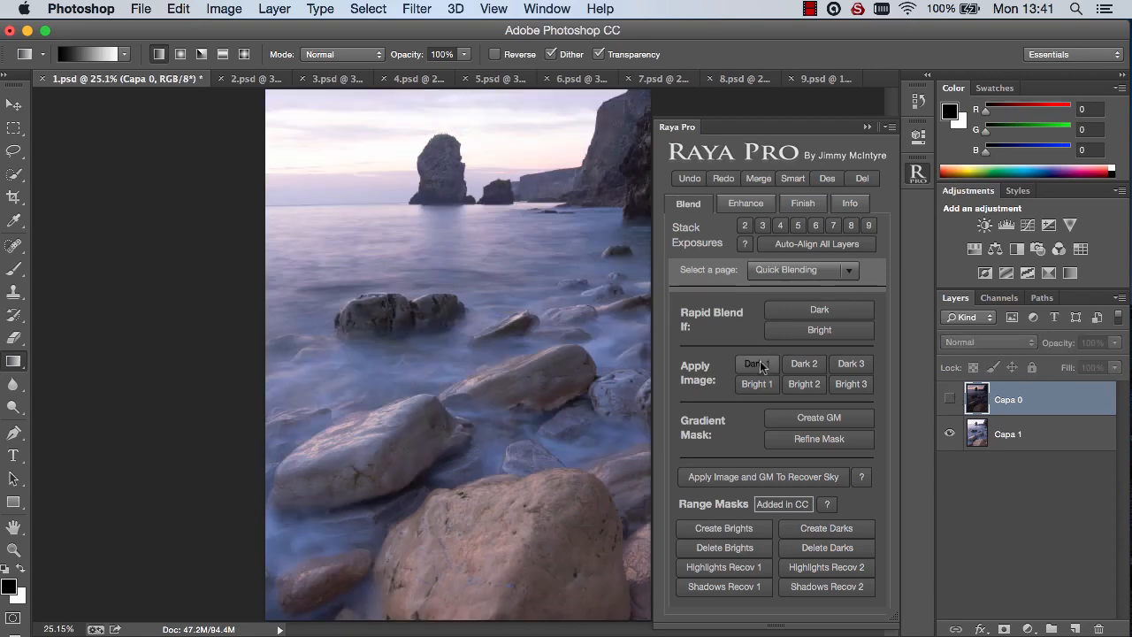
pyautogui.click(757, 364)
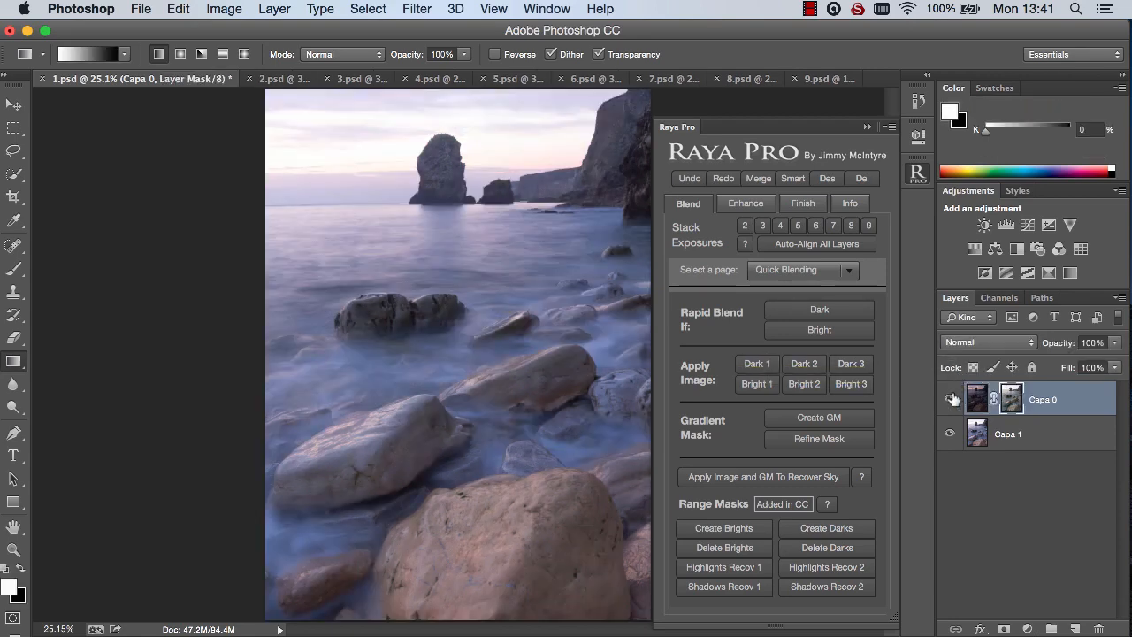
pyautogui.click(949, 399)
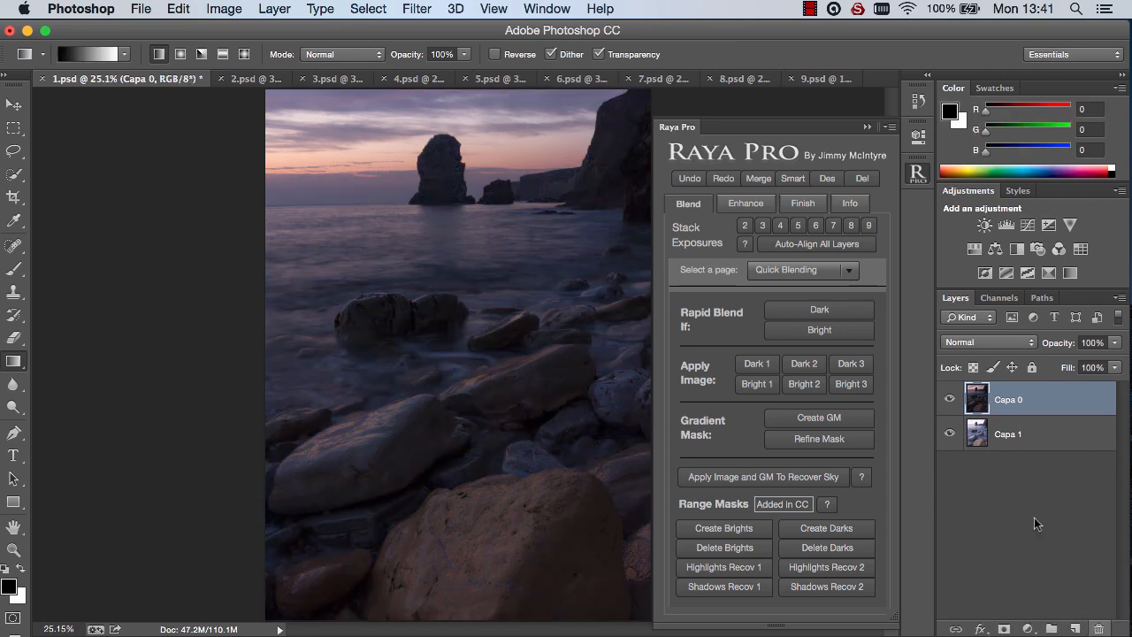
# Try and discard Create GM, then apply GM To Recover Sky and zoom to inspect.
pyautogui.click(818, 417)
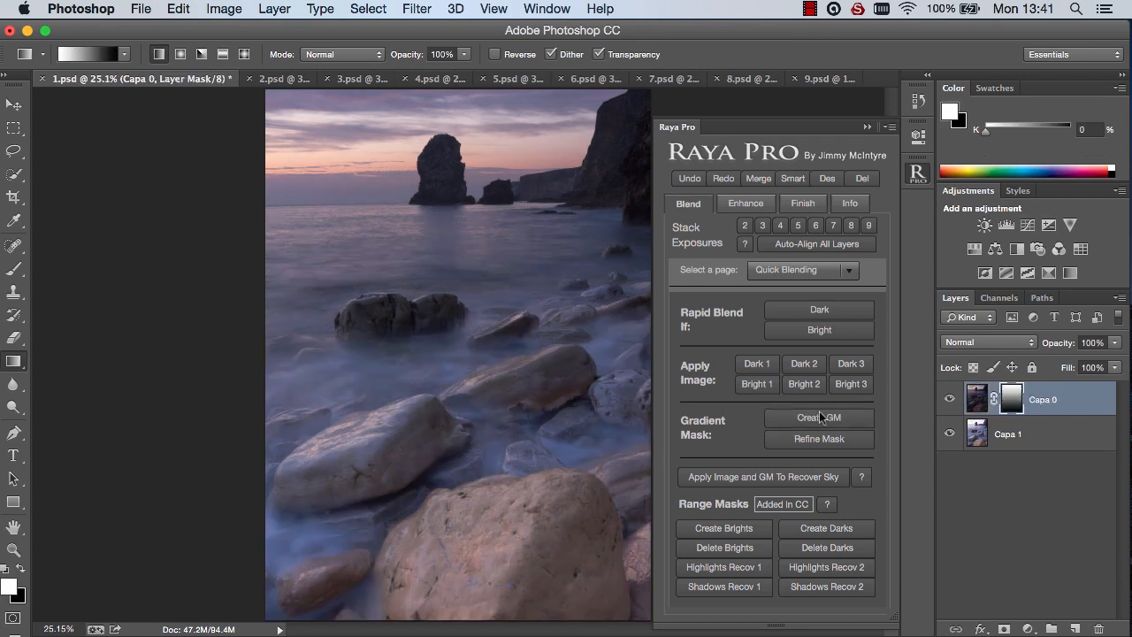
pyautogui.click(818, 417)
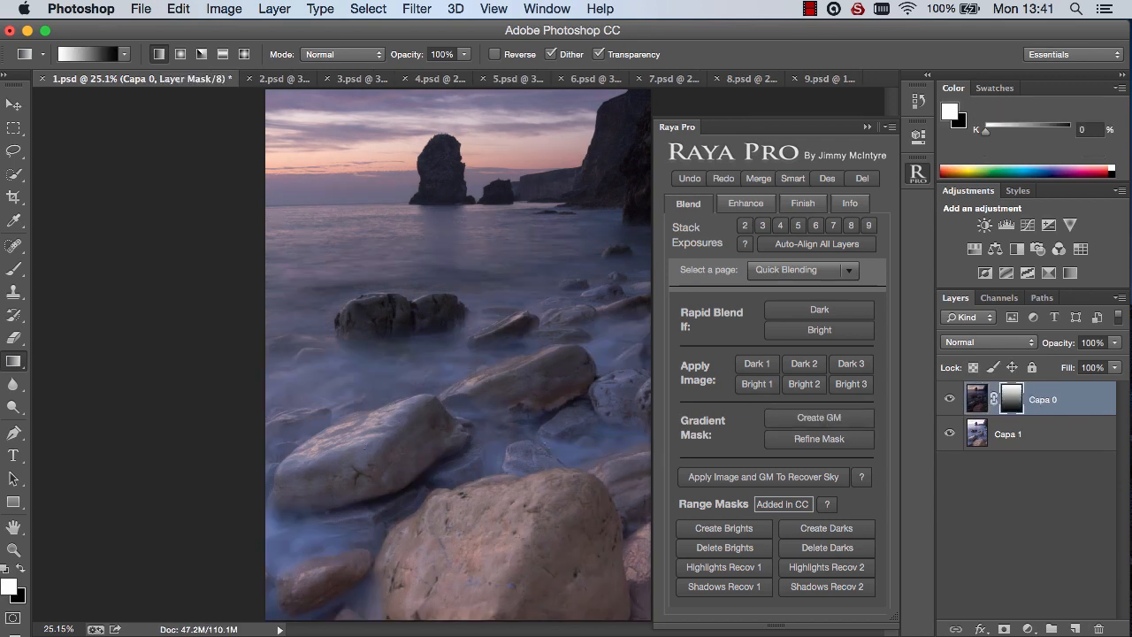
pyautogui.click(866, 127)
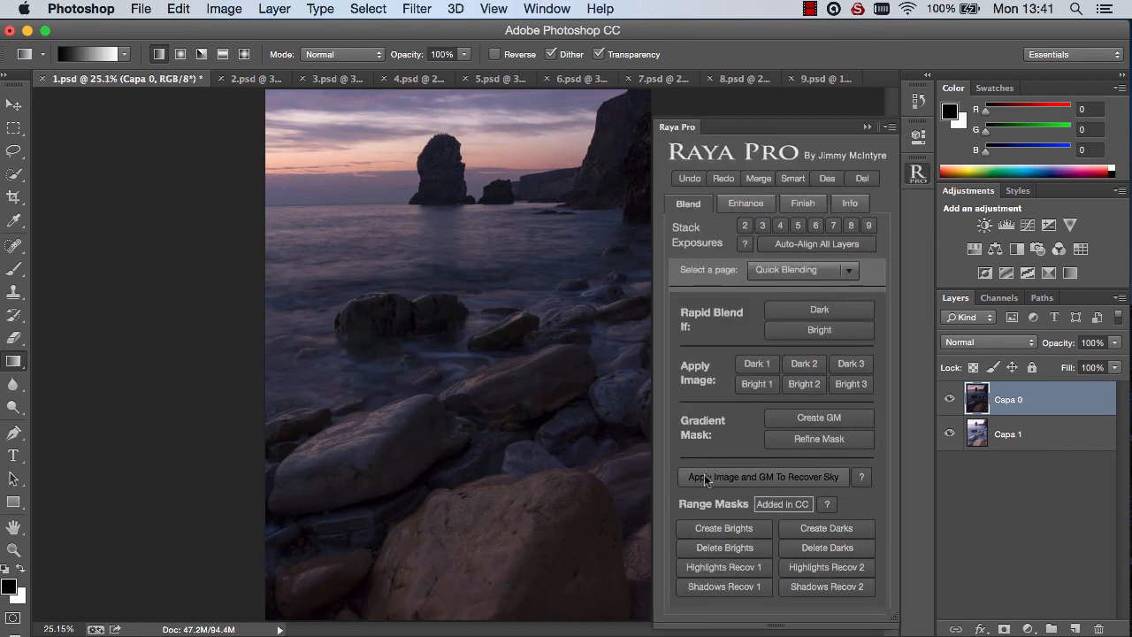
pyautogui.click(762, 477)
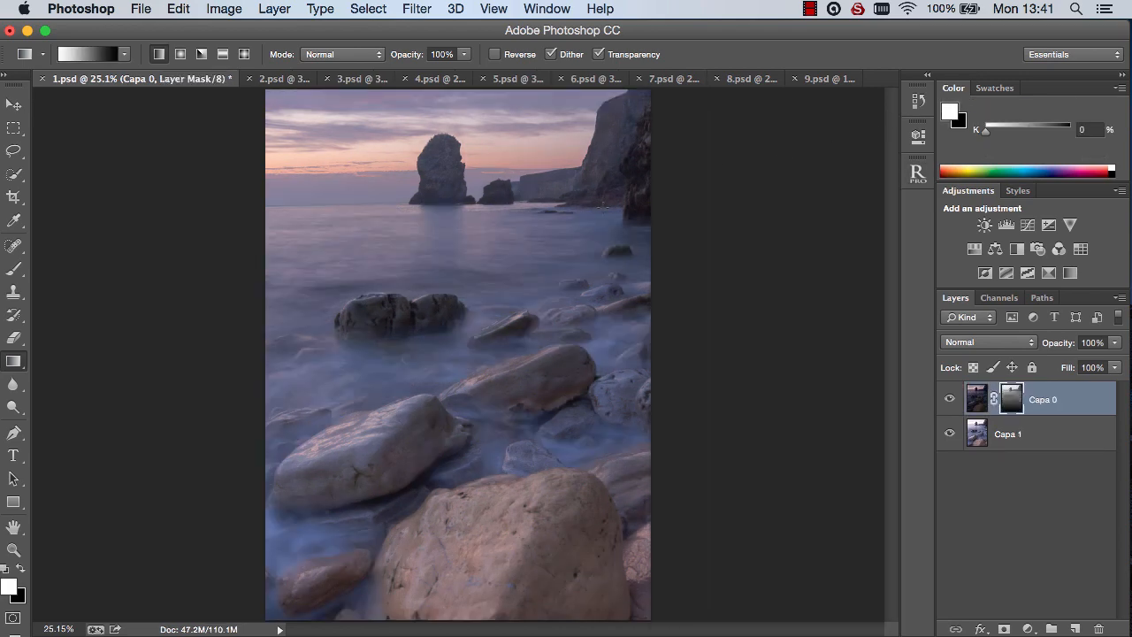
pyautogui.click(949, 398)
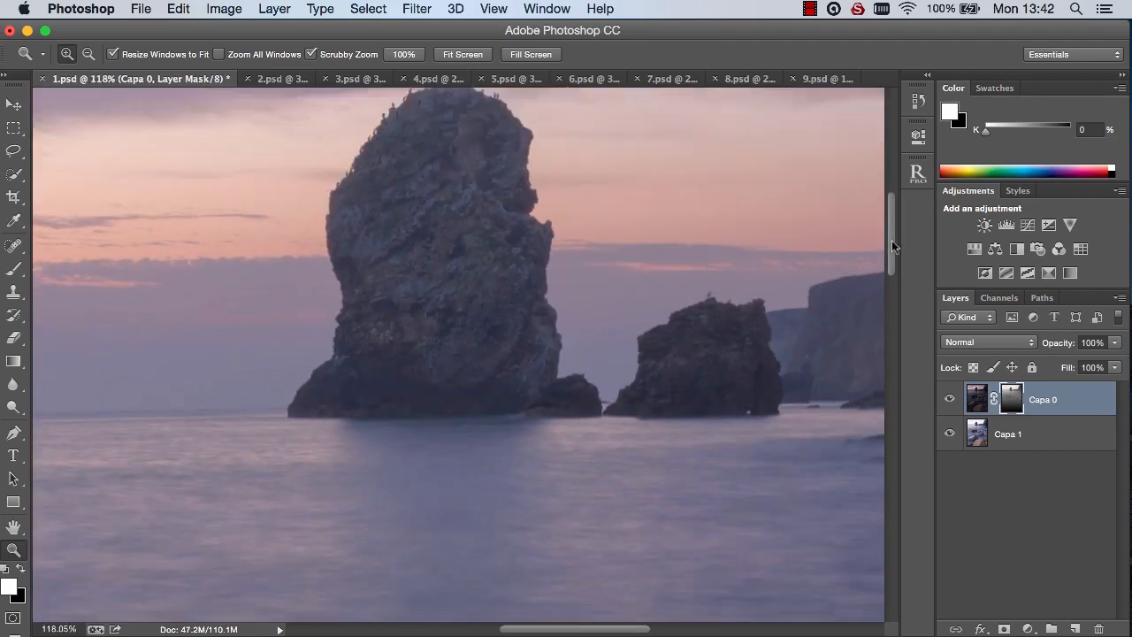
# On the Louvre pyramid photo (2.psd), apply the Highlights Recov 1 blend from Raya Pro.
pyautogui.click(208, 78)
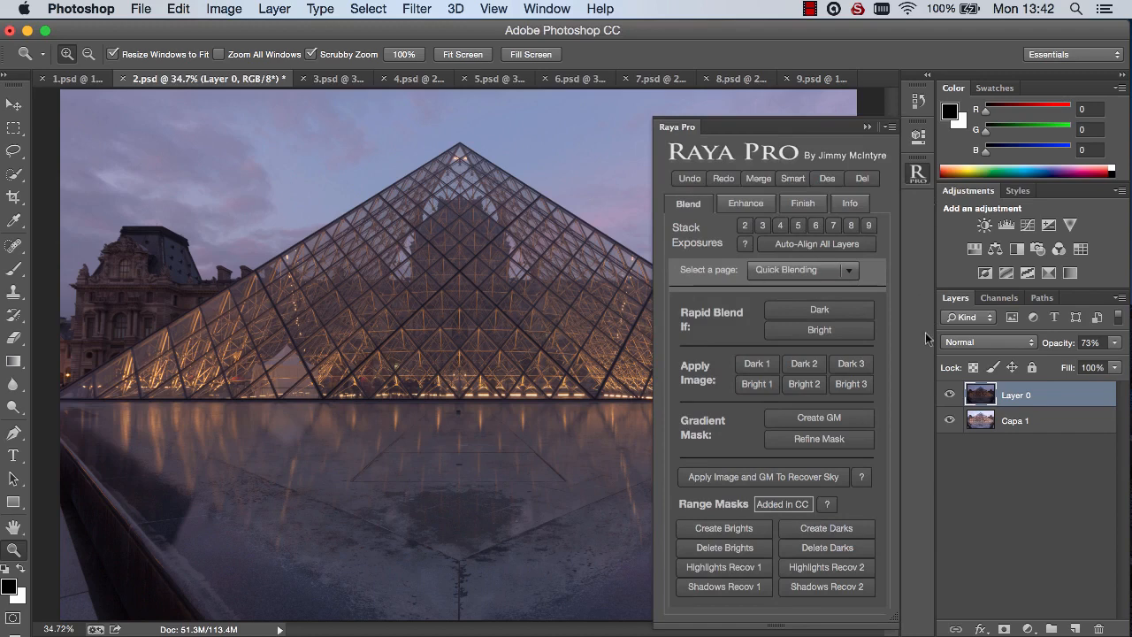
pyautogui.moveTo(699, 513)
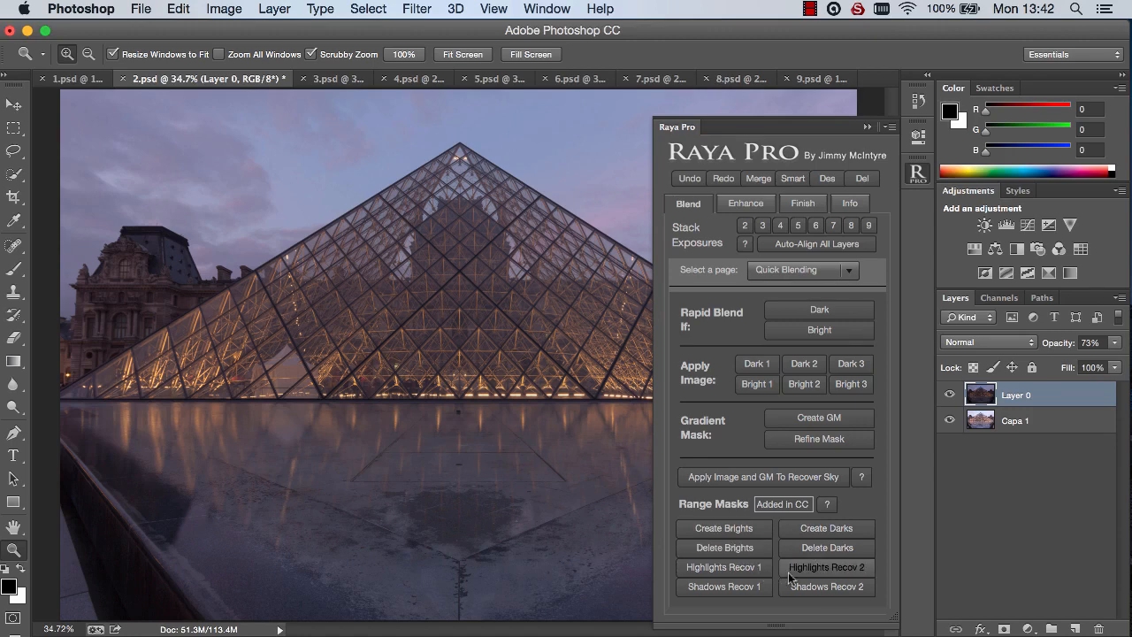
pyautogui.moveTo(723, 586)
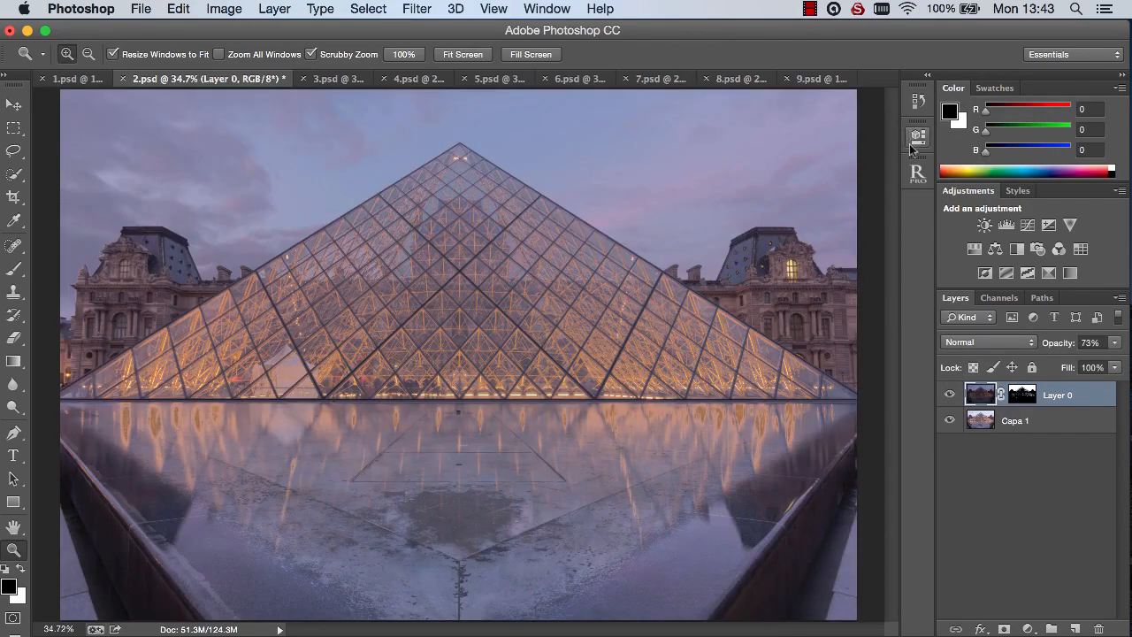
pyautogui.click(917, 137)
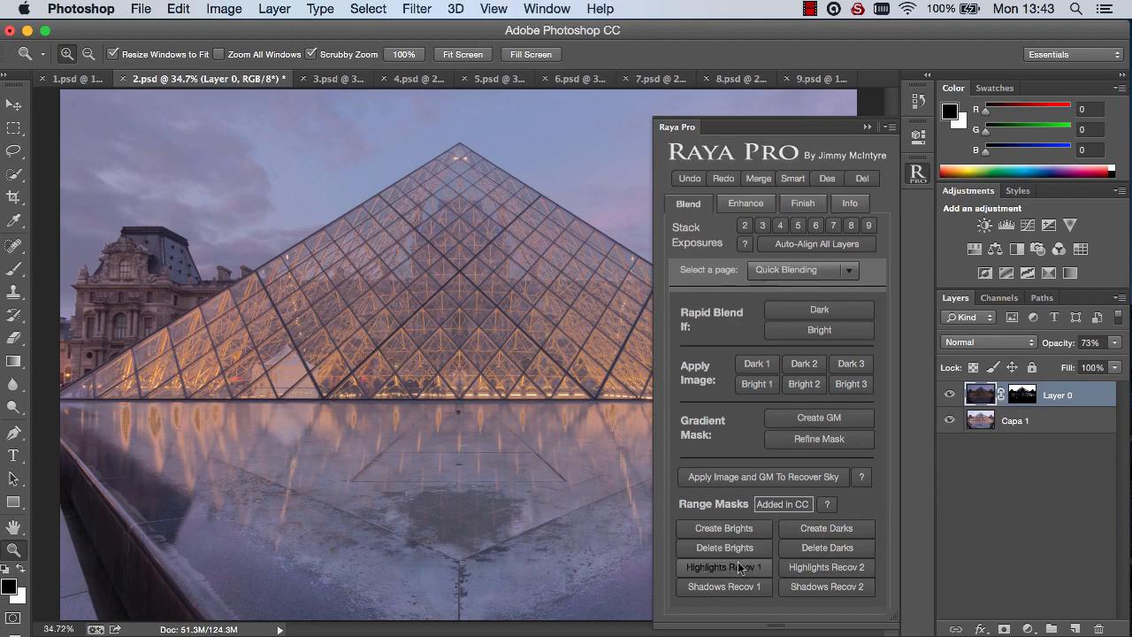
pyautogui.click(332, 79)
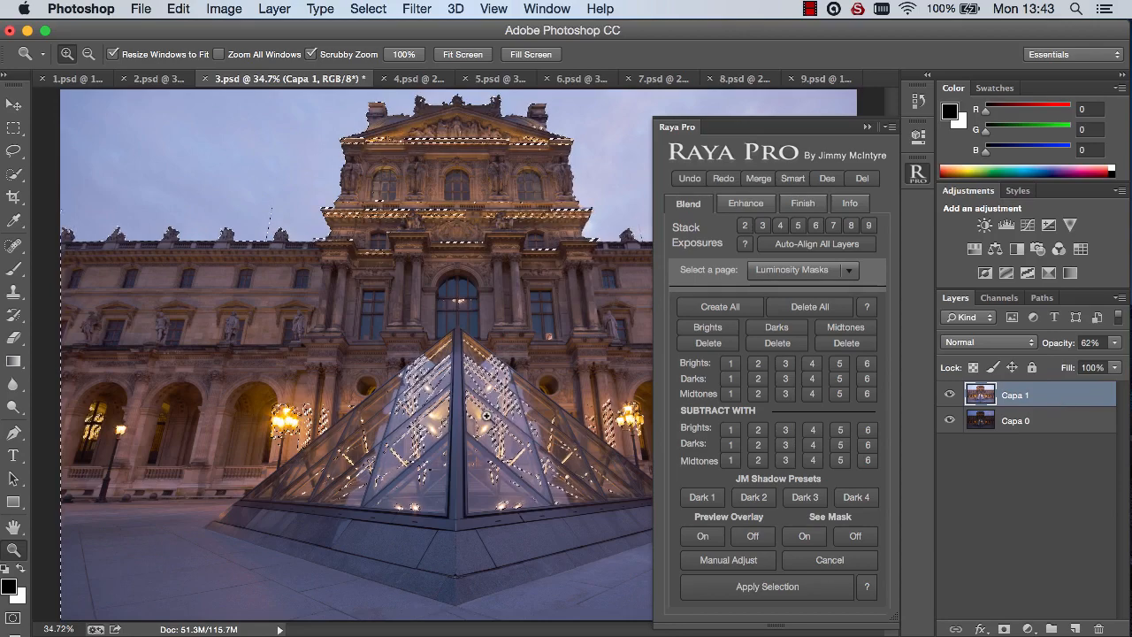
# Mask 3.psd's top layer with the luminosity selection and raise its opacity to 65%.
pyautogui.click(766, 587)
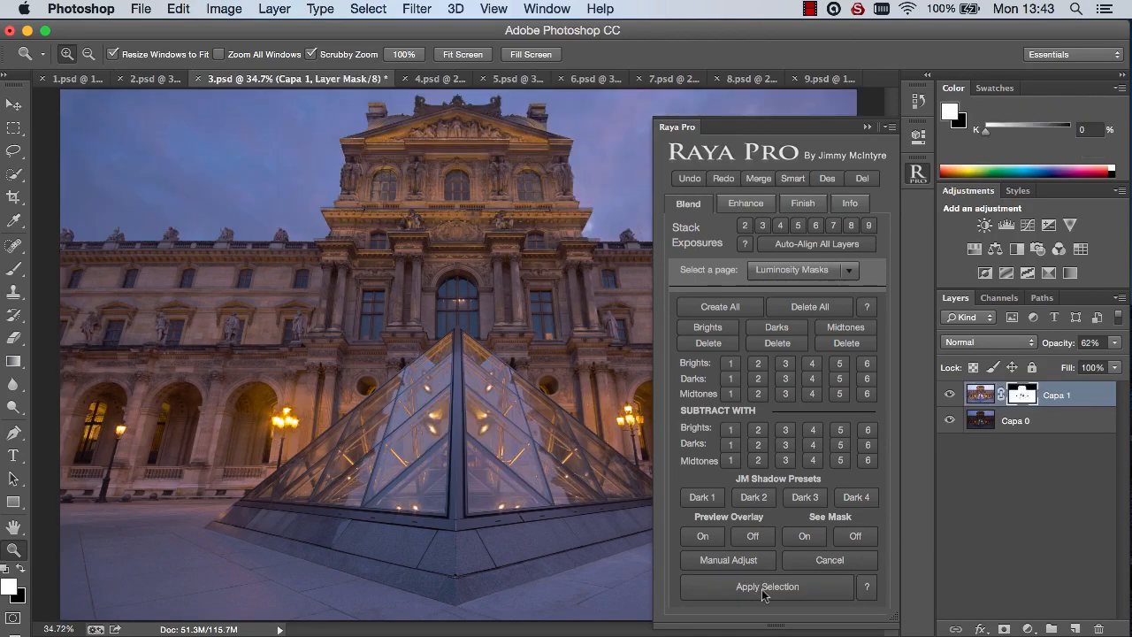
pyautogui.click(768, 587)
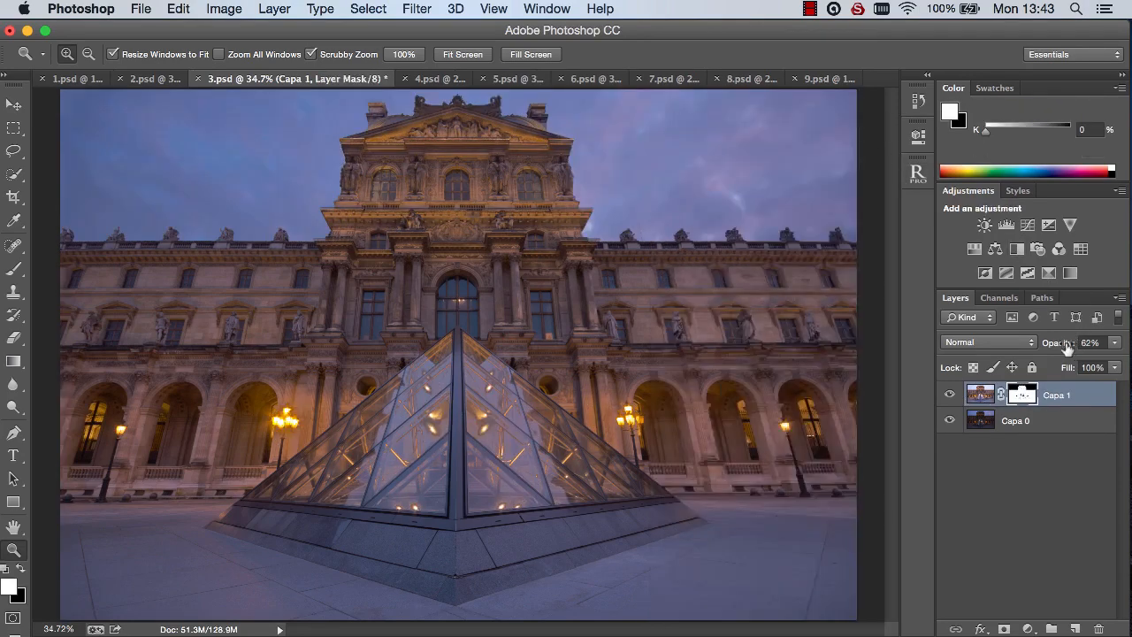
pyautogui.moveTo(1057, 342); pyautogui.dragTo(1070, 342)
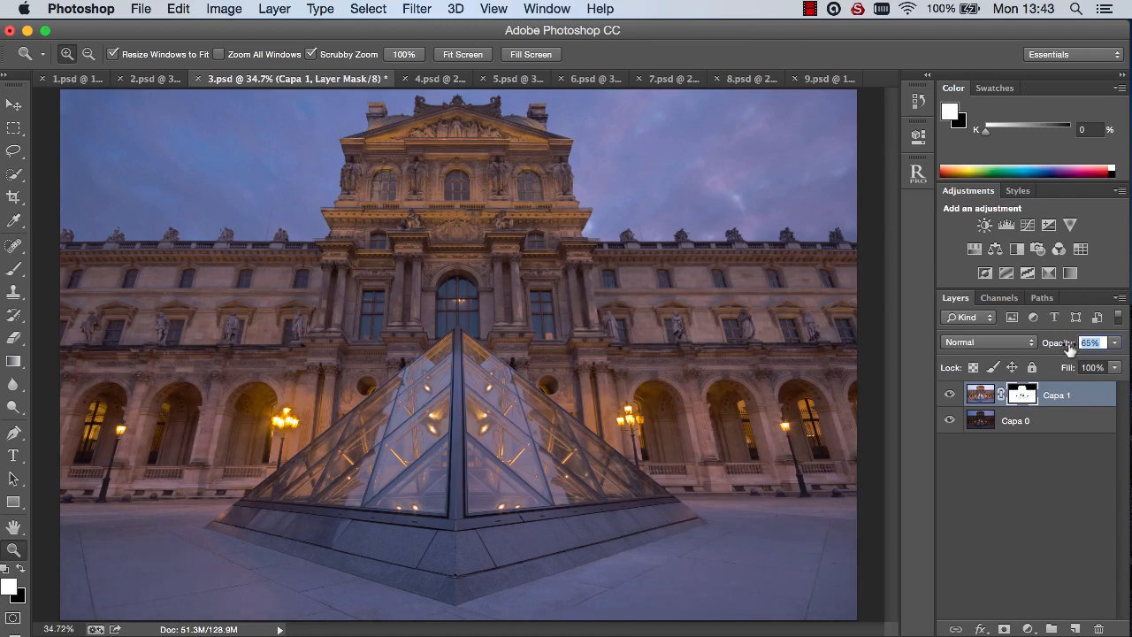
pyautogui.click(358, 79)
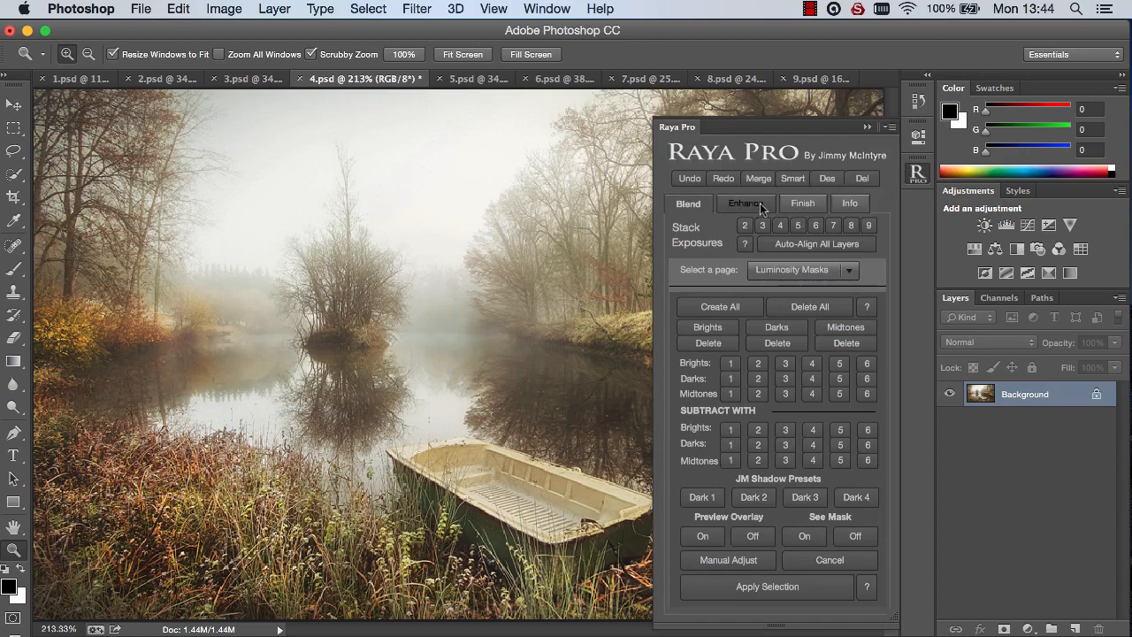
# Apply the Something Different colour filter to the river-boat photo and adjust group opacity.
pyautogui.click(744, 202)
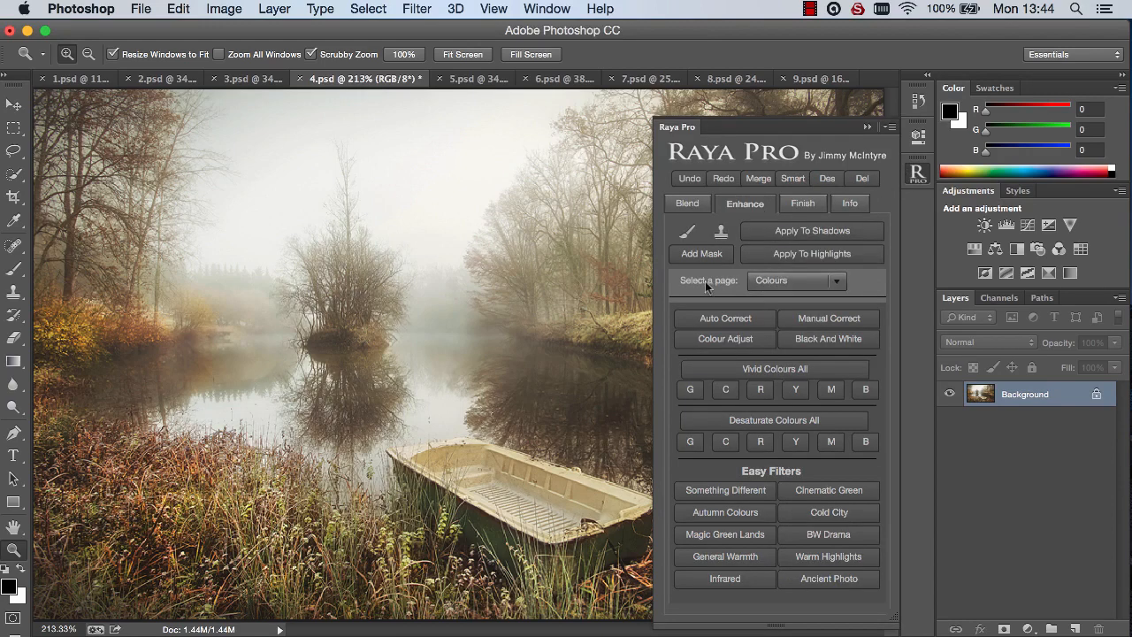
pyautogui.moveTo(829, 318)
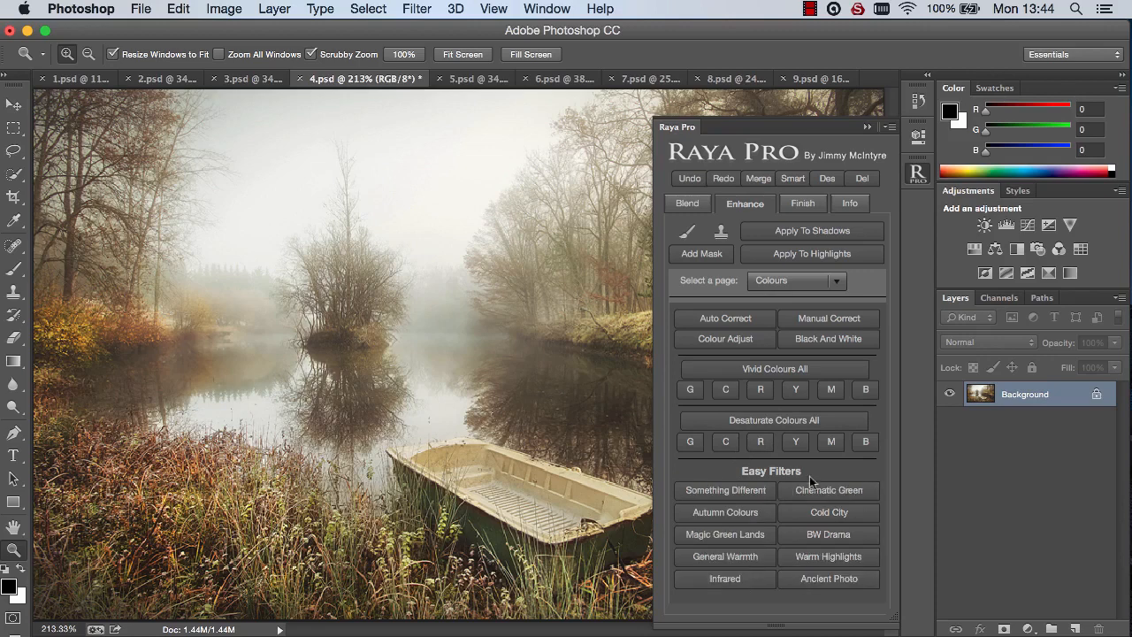
pyautogui.moveTo(727, 474)
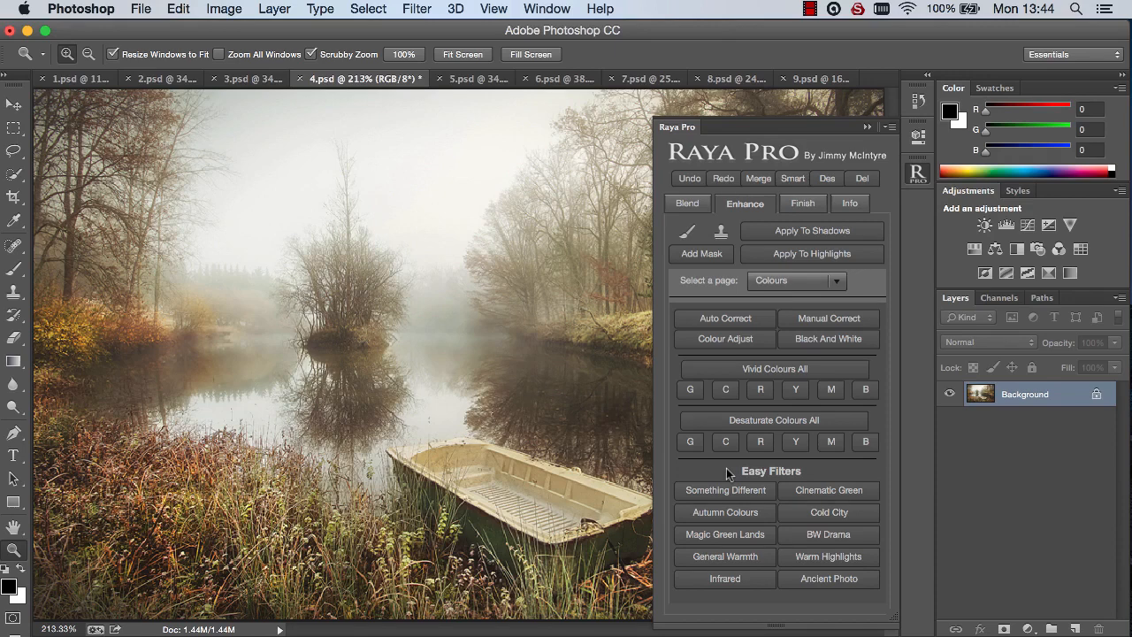
pyautogui.moveTo(706, 482)
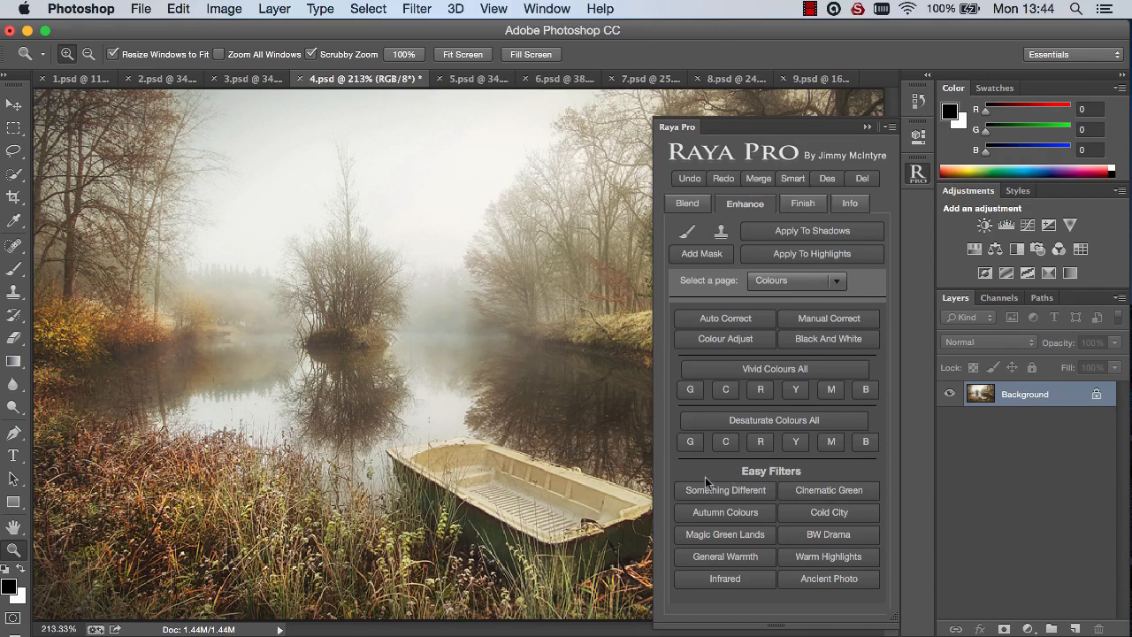
pyautogui.moveTo(724, 490)
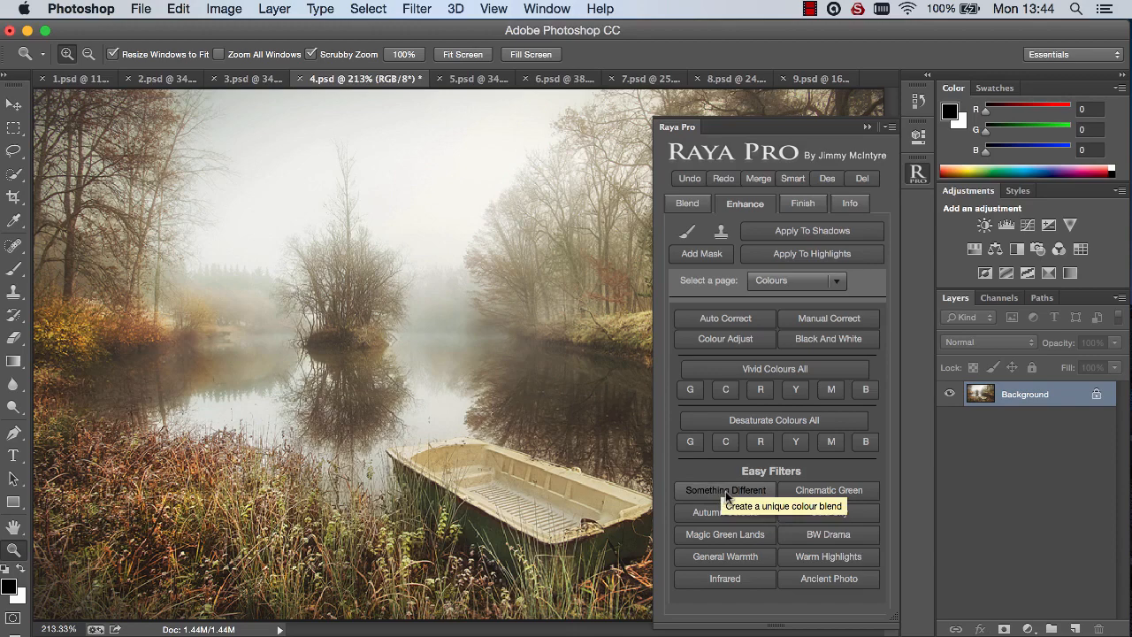
pyautogui.click(724, 490)
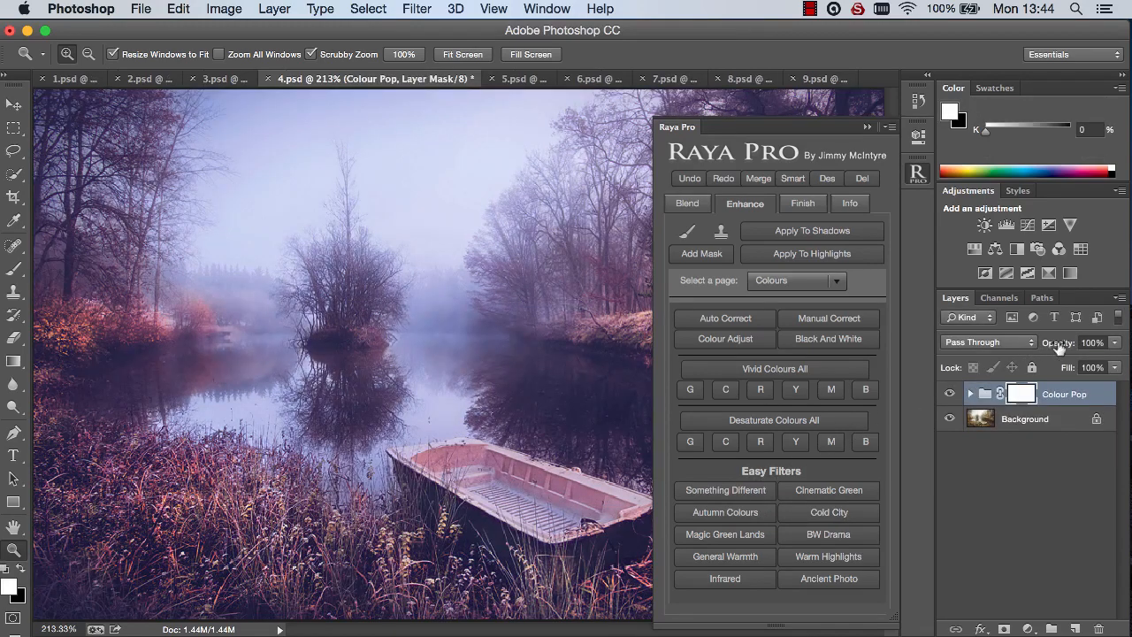
pyautogui.moveTo(1112, 342); pyautogui.dragTo(1092, 342)
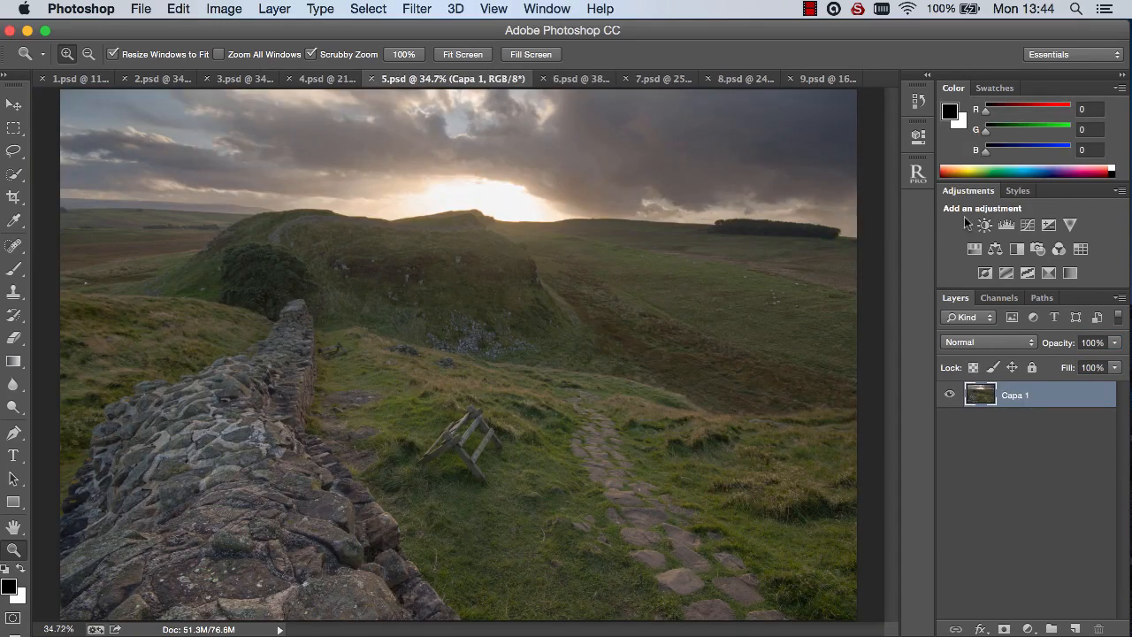
pyautogui.moveTo(917, 171)
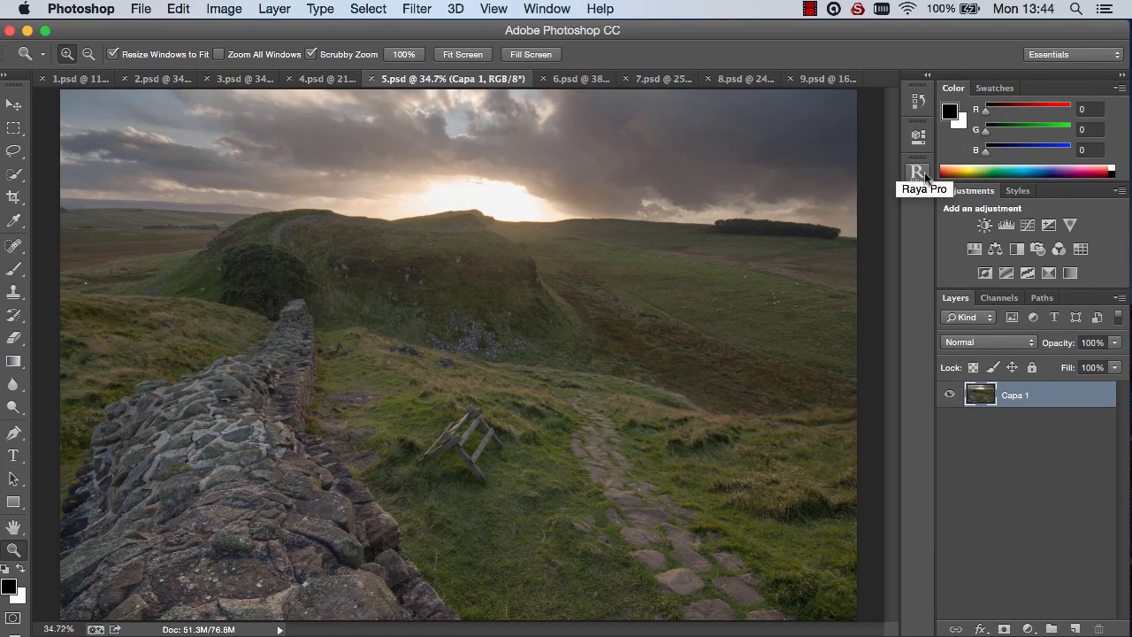
# Apply Magical Green Landscape with a 37.4-pixel Orton blur and expand the group.
pyautogui.click(917, 172)
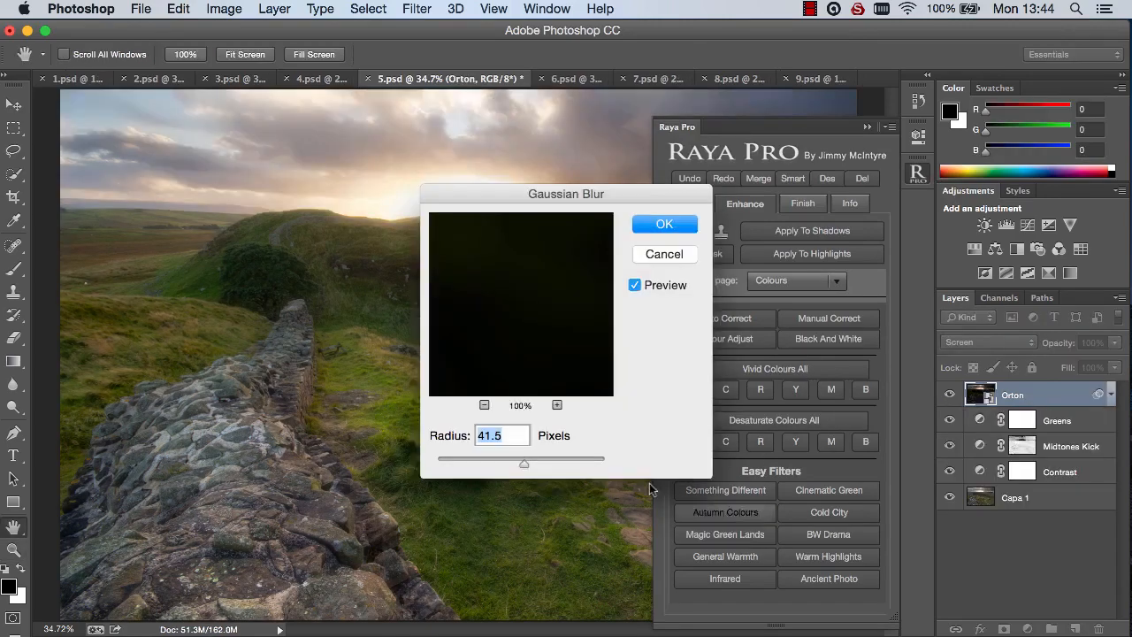
pyautogui.moveTo(523, 462); pyautogui.dragTo(512, 462)
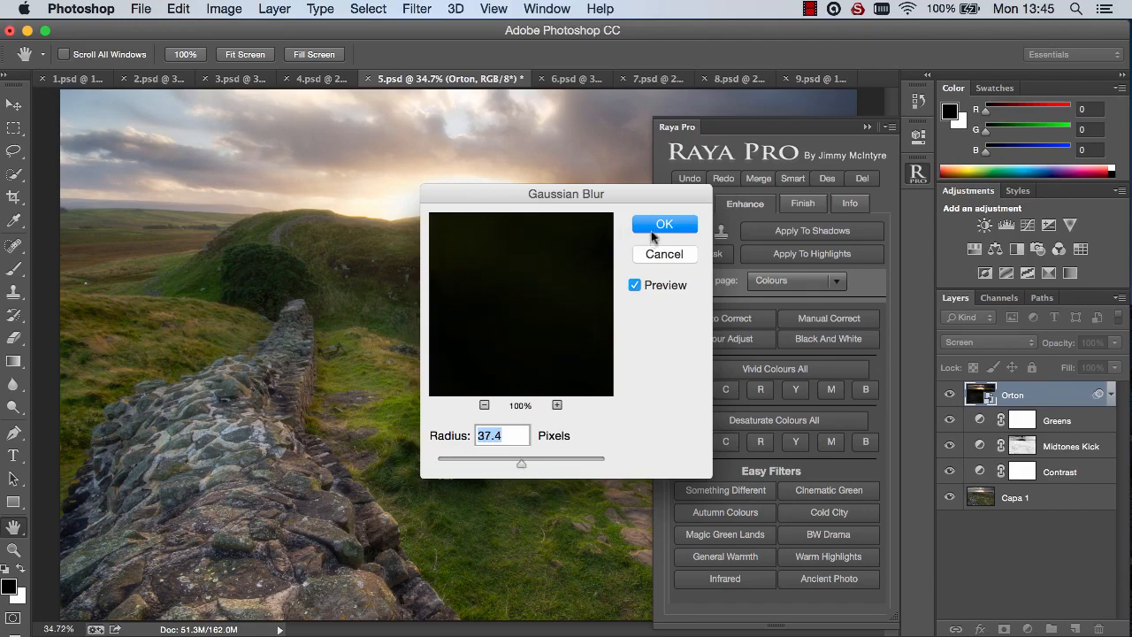
pyautogui.click(664, 223)
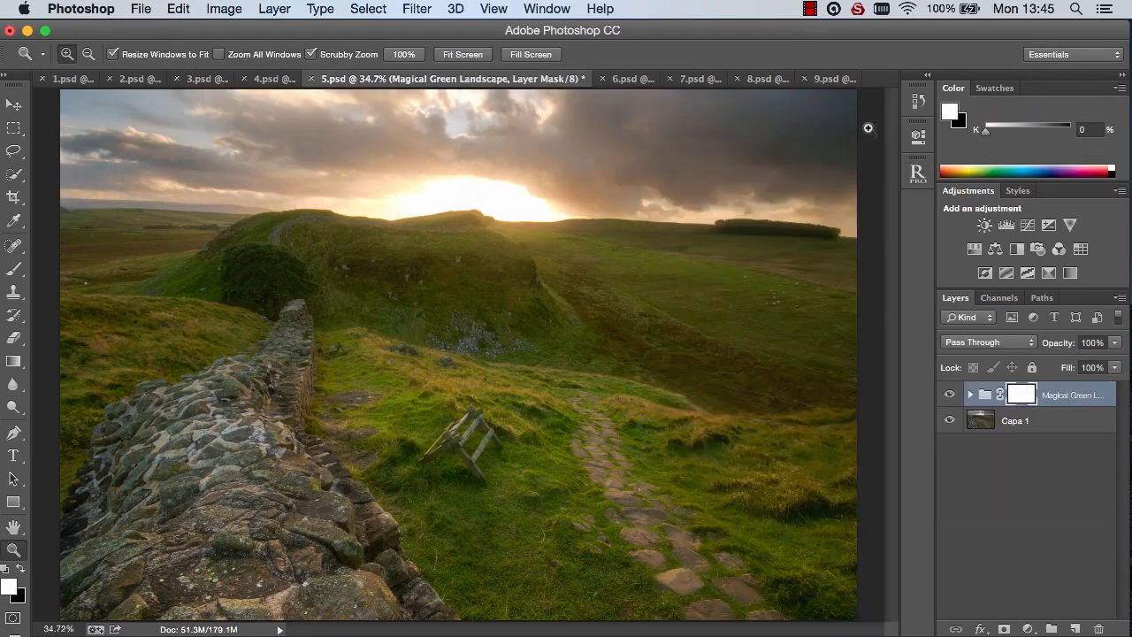
pyautogui.click(949, 394)
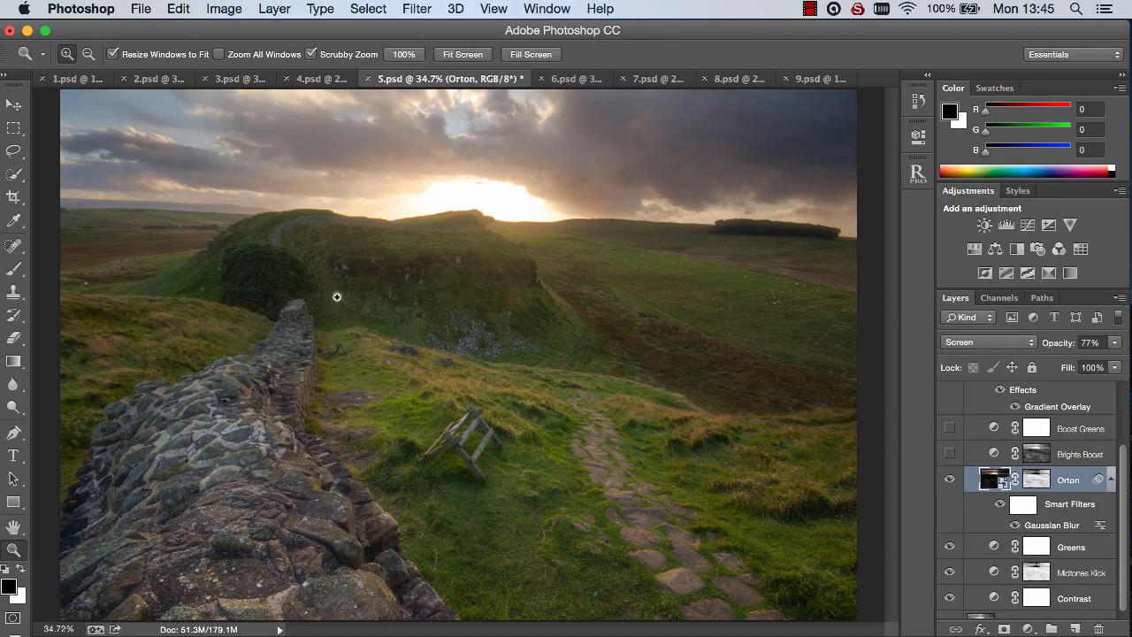
# Apply the Cinematic Green Easy Filter to the bedroom photo in 6.psd.
pyautogui.click(530, 78)
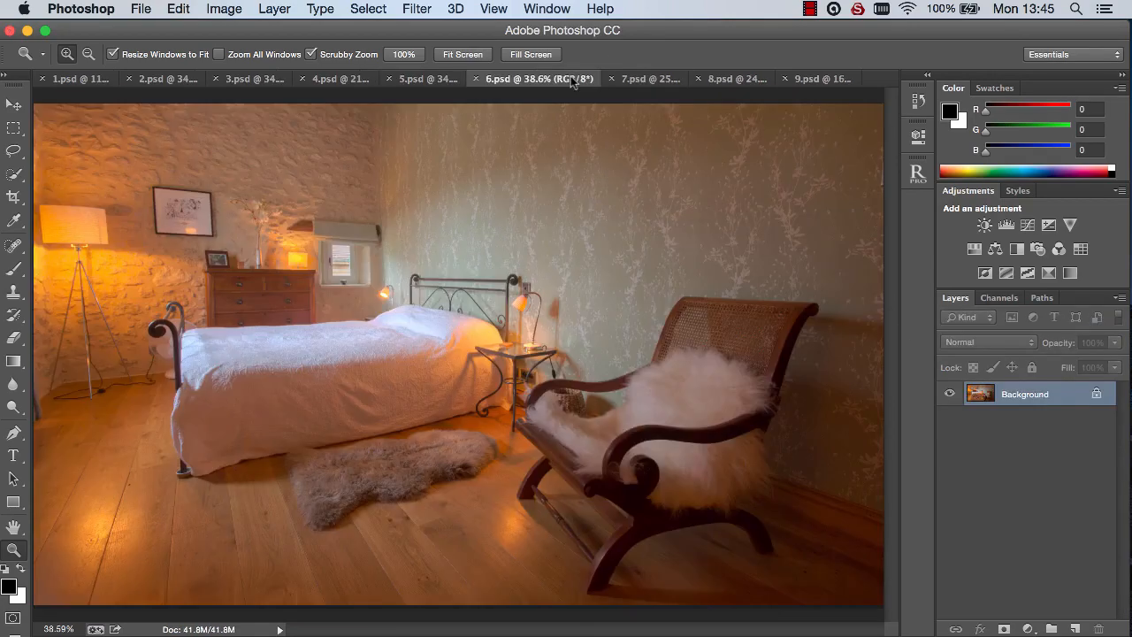
pyautogui.click(917, 173)
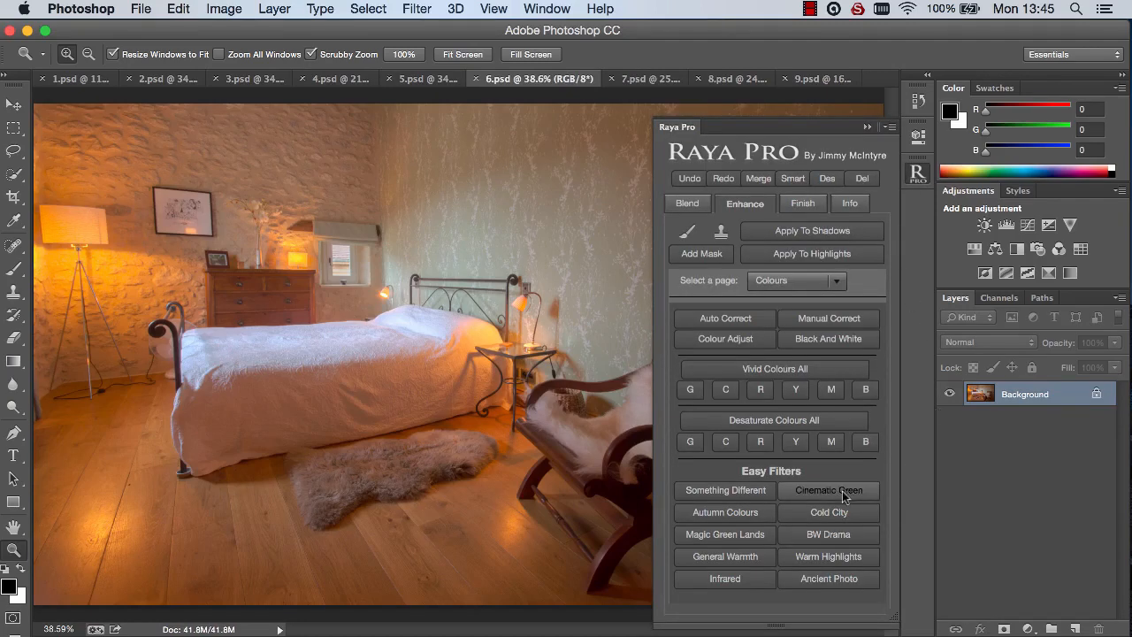
pyautogui.click(828, 490)
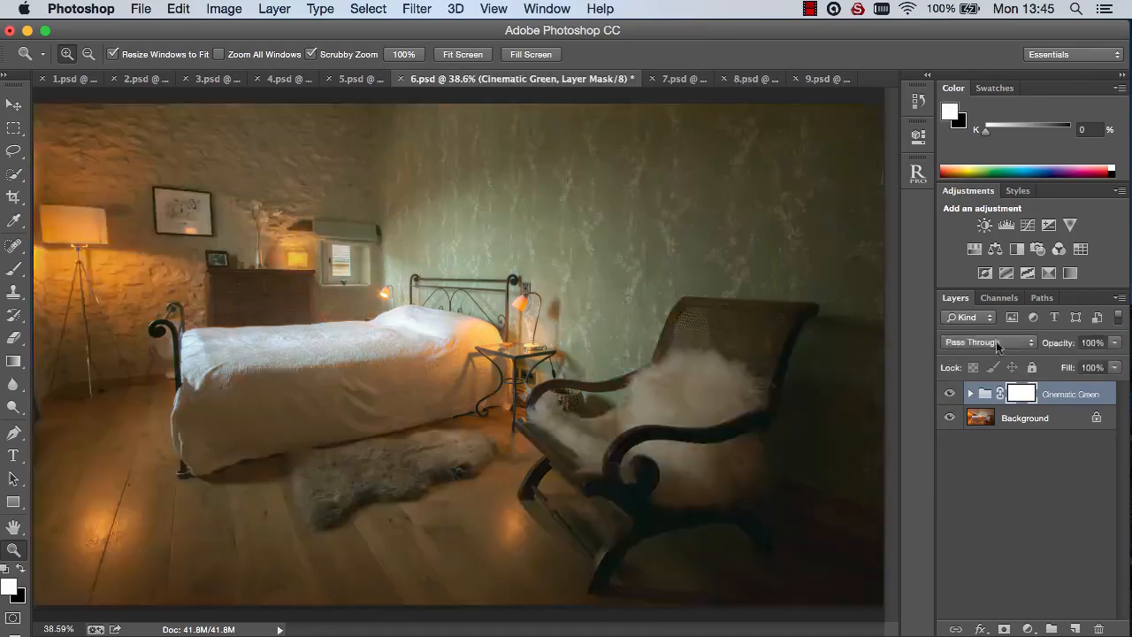
# Apply Cold City to the skyscraper photo at 83% opacity, then switch to 8.psd.
pyautogui.click(625, 78)
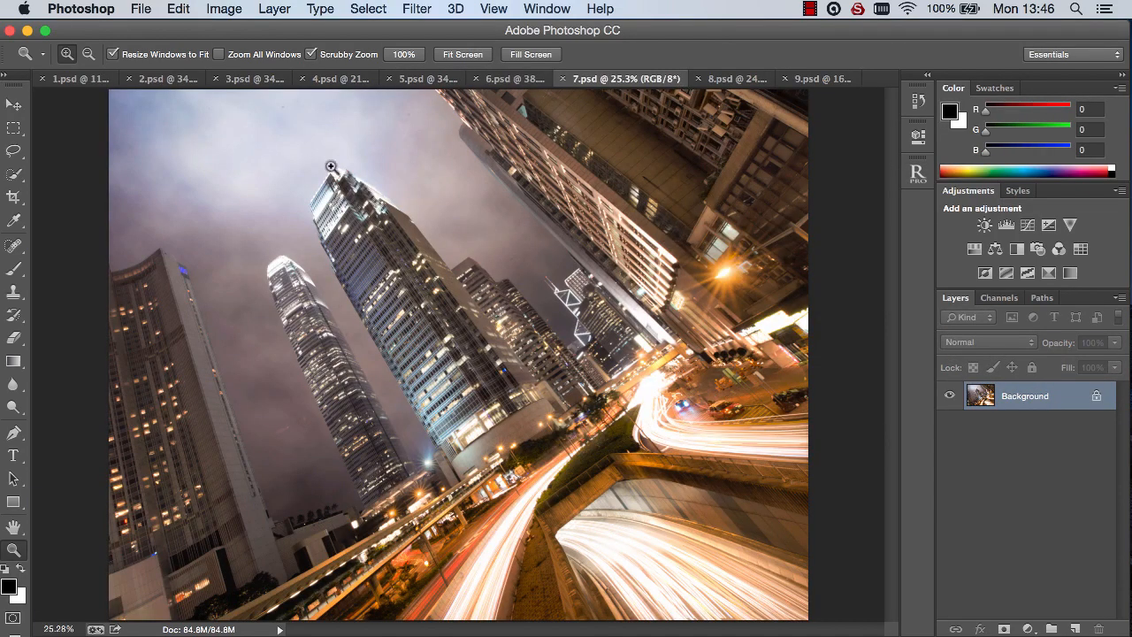
pyautogui.click(918, 174)
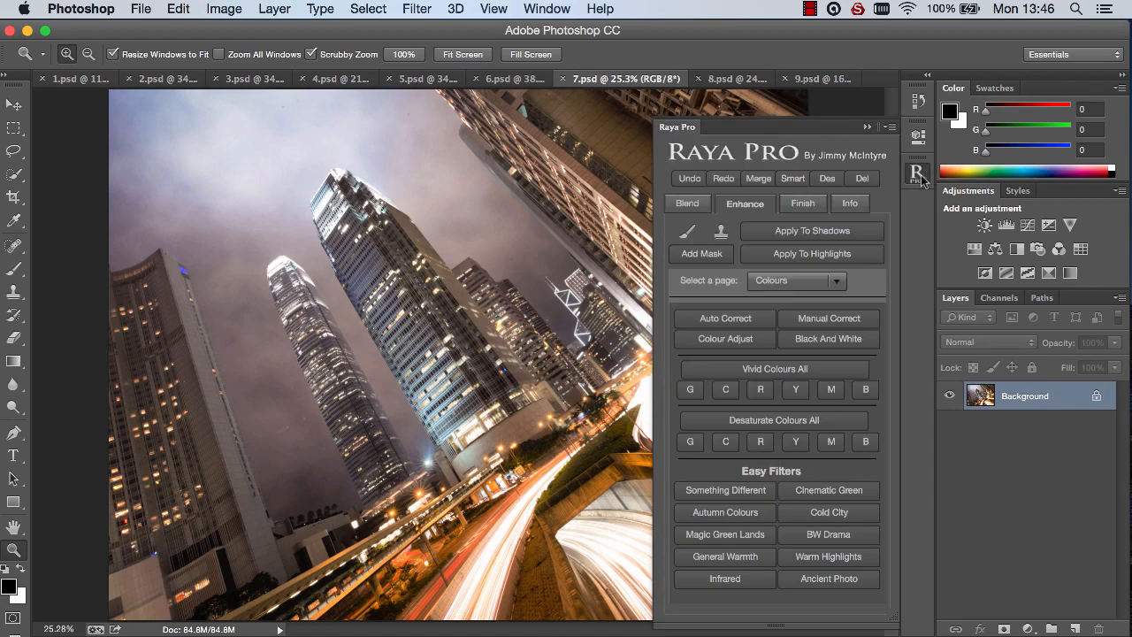
pyautogui.click(829, 512)
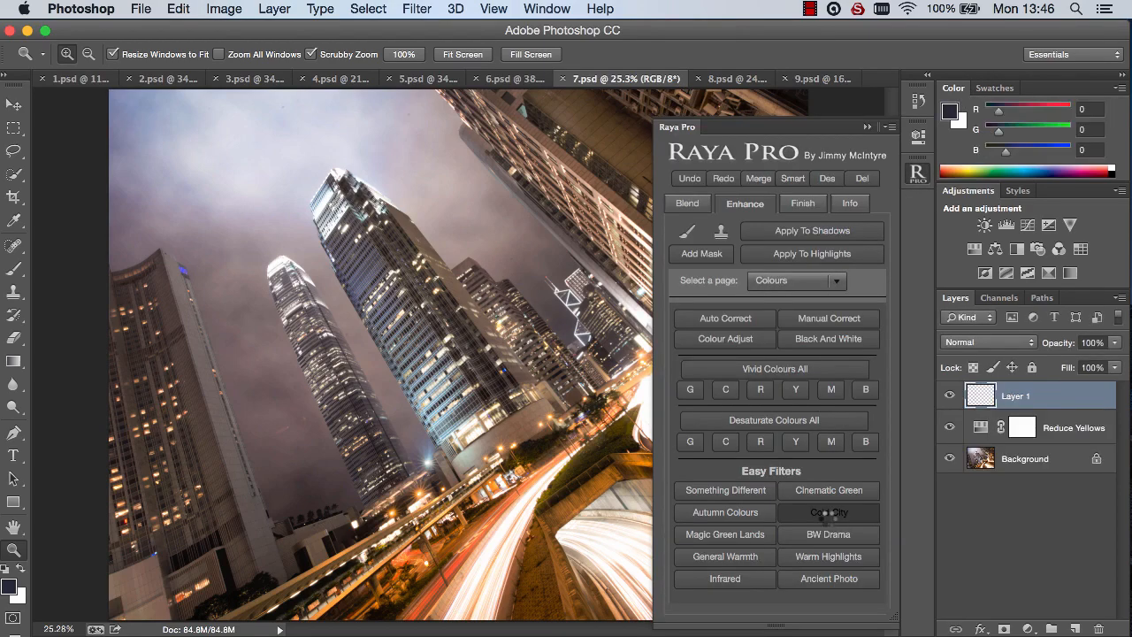
pyautogui.click(828, 512)
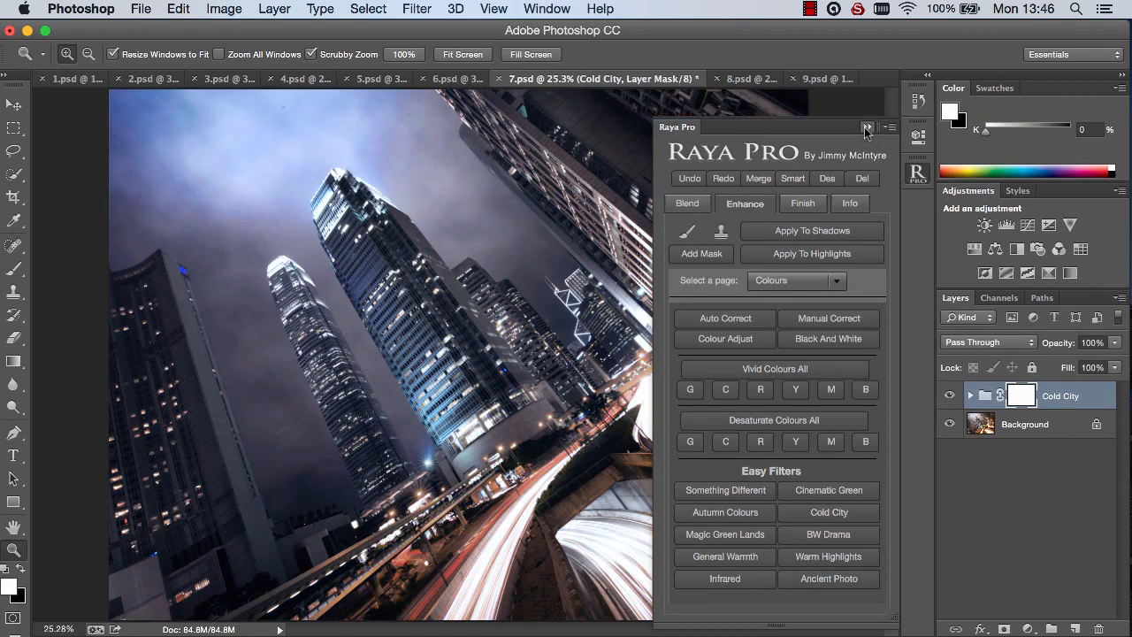
pyautogui.click(869, 126)
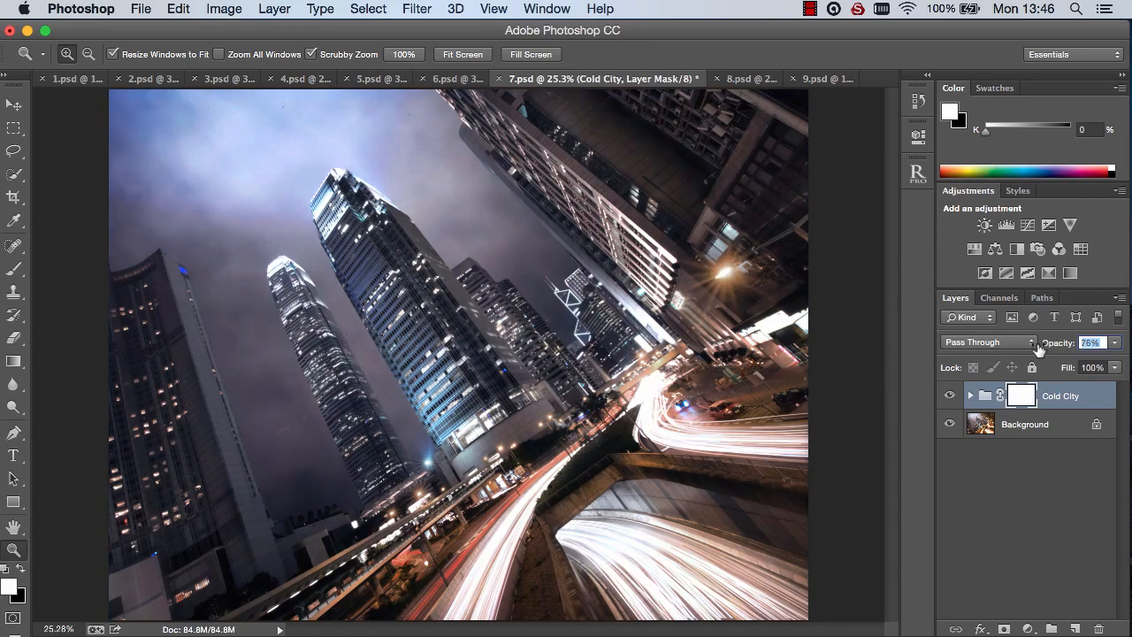
pyautogui.moveTo(1061, 342); pyautogui.dragTo(1061, 336)
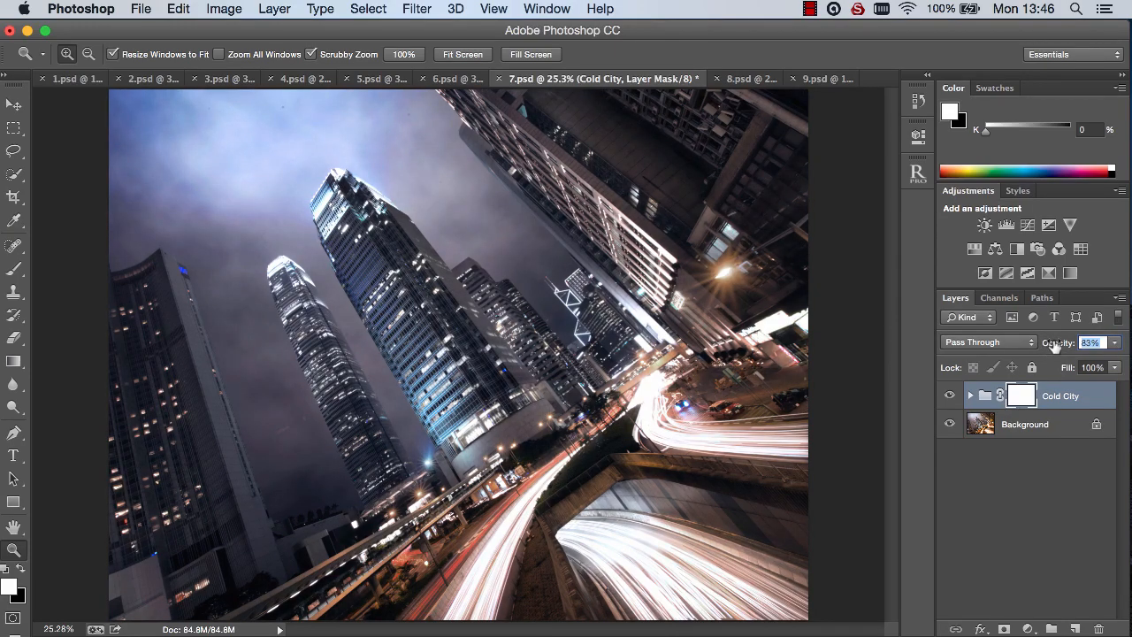
pyautogui.click(711, 78)
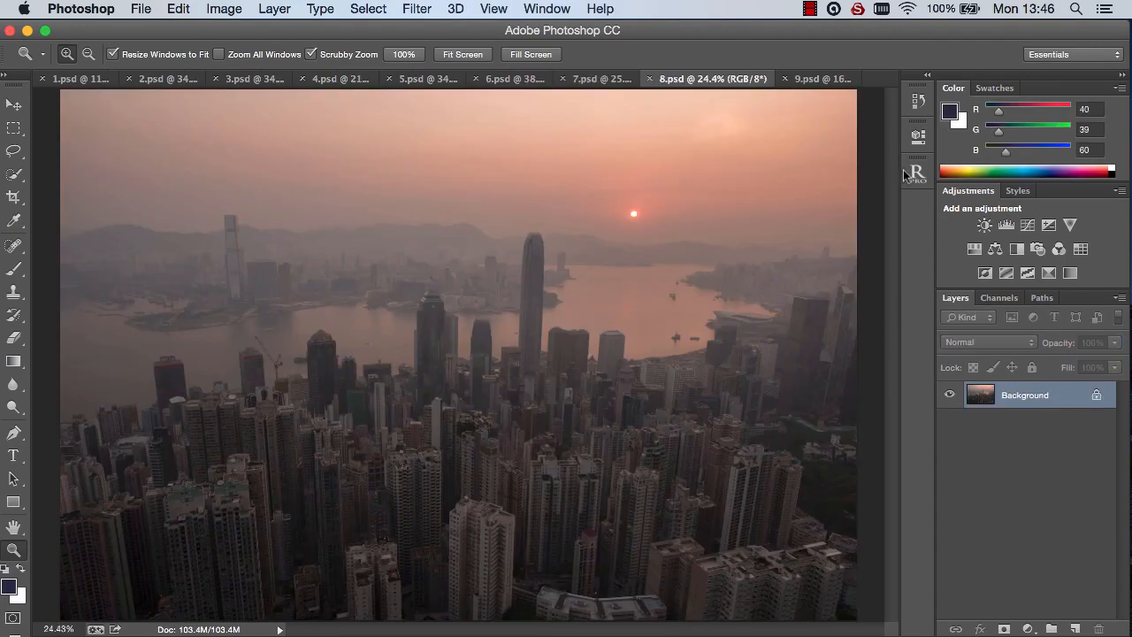
# Apply Contrast Punch with a 101.4-pixel High Pass and set its opacity to 82%.
pyautogui.click(794, 280)
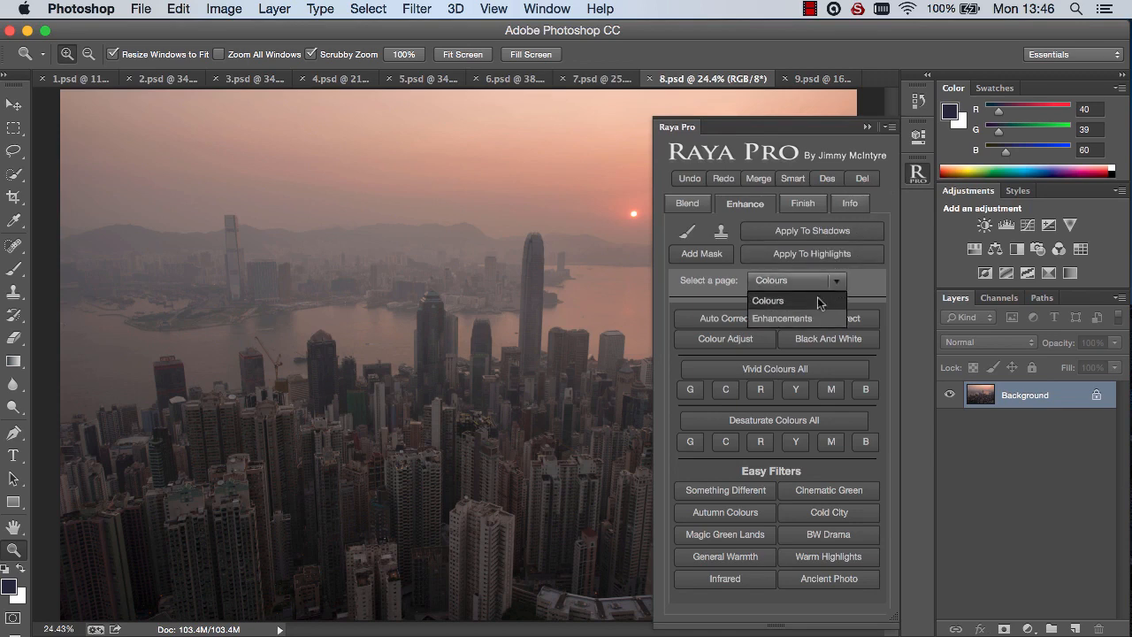
pyautogui.click(781, 317)
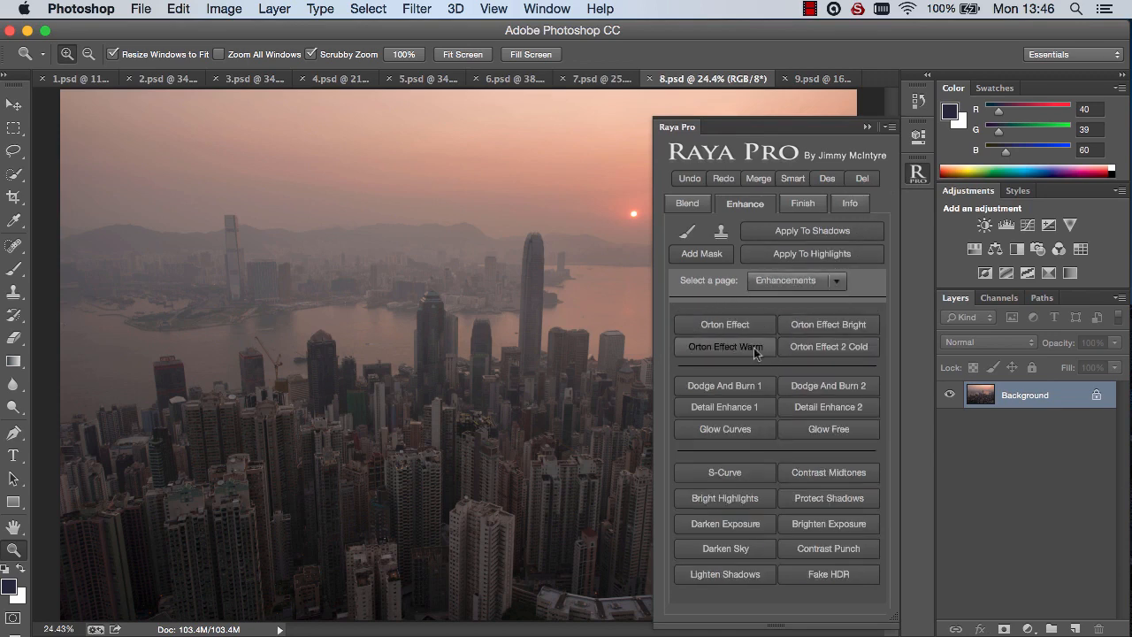
pyautogui.click(724, 346)
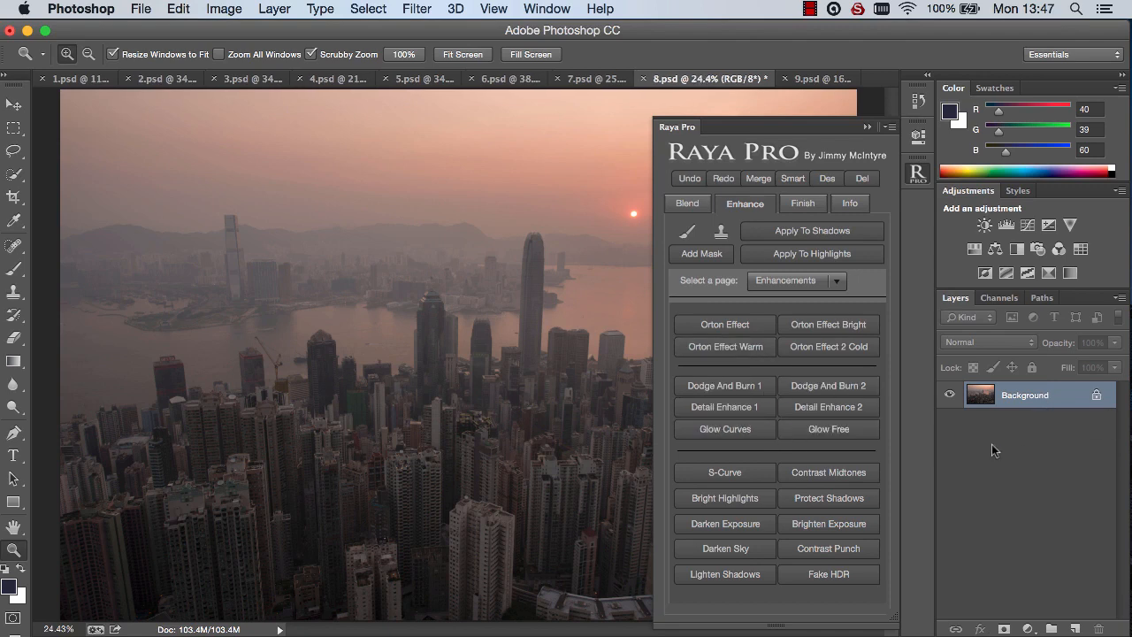
pyautogui.moveTo(828, 547)
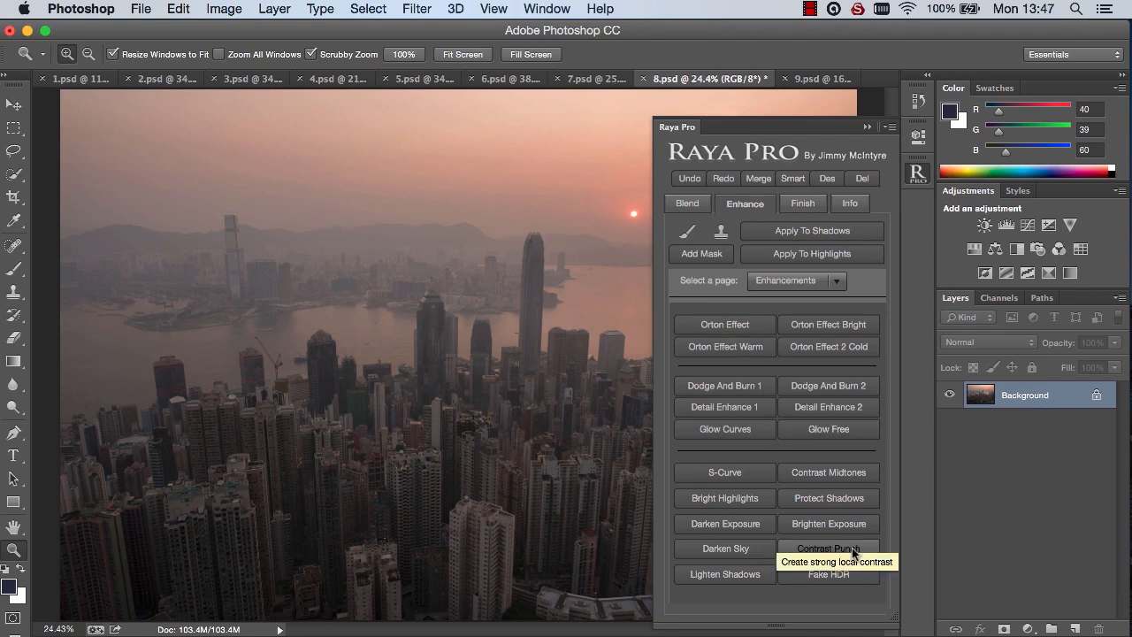
pyautogui.click(828, 549)
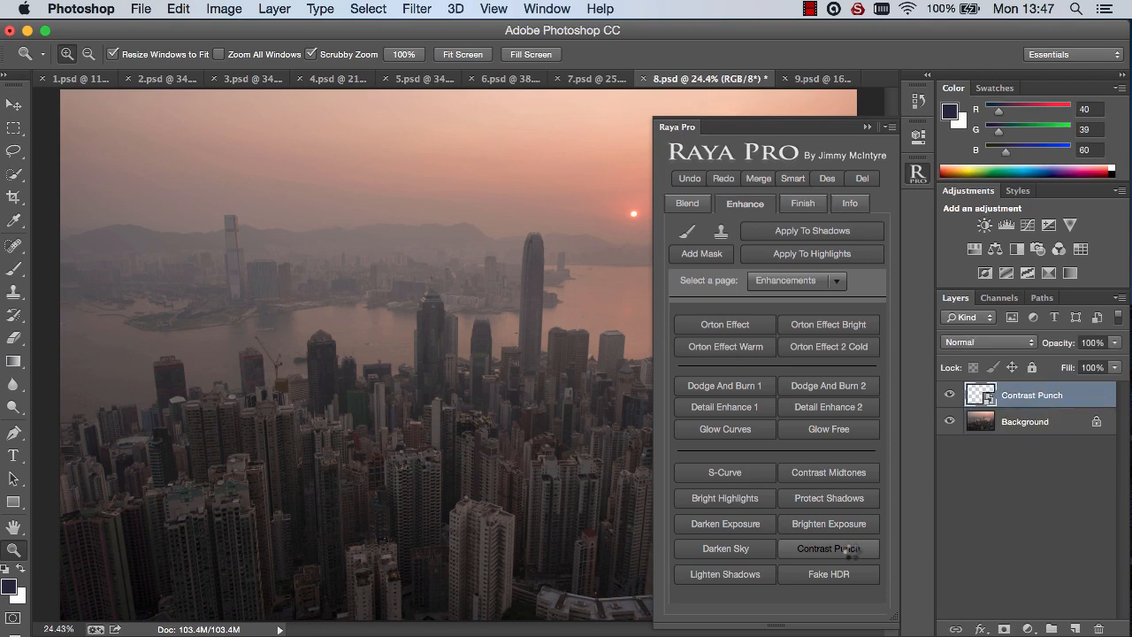
pyautogui.click(828, 547)
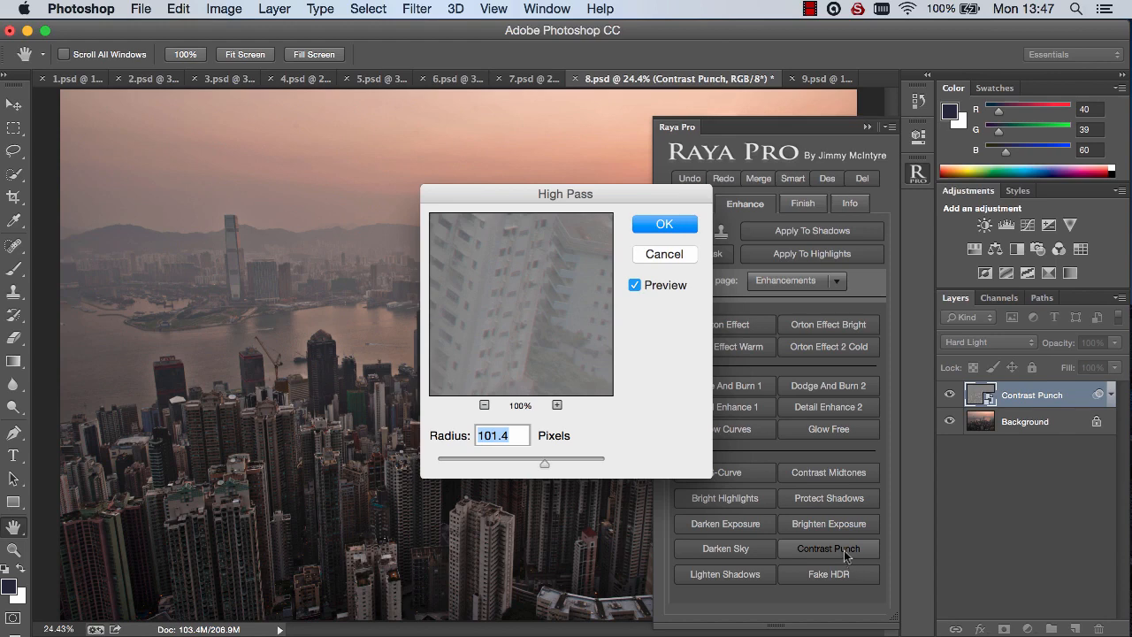
pyautogui.moveTo(623, 282)
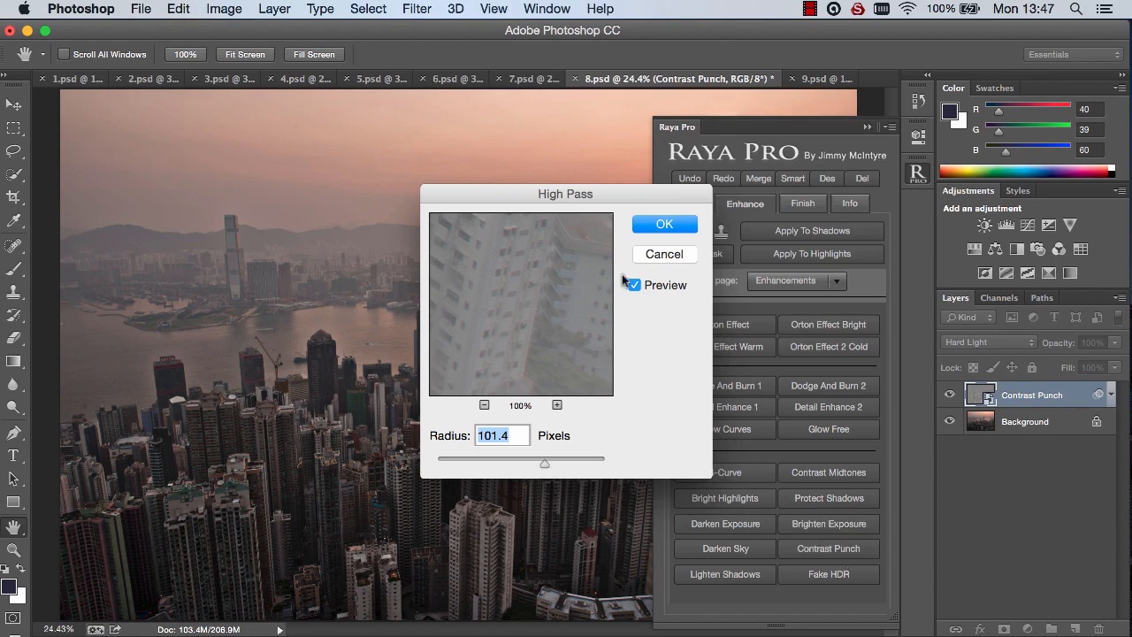
pyautogui.click(664, 223)
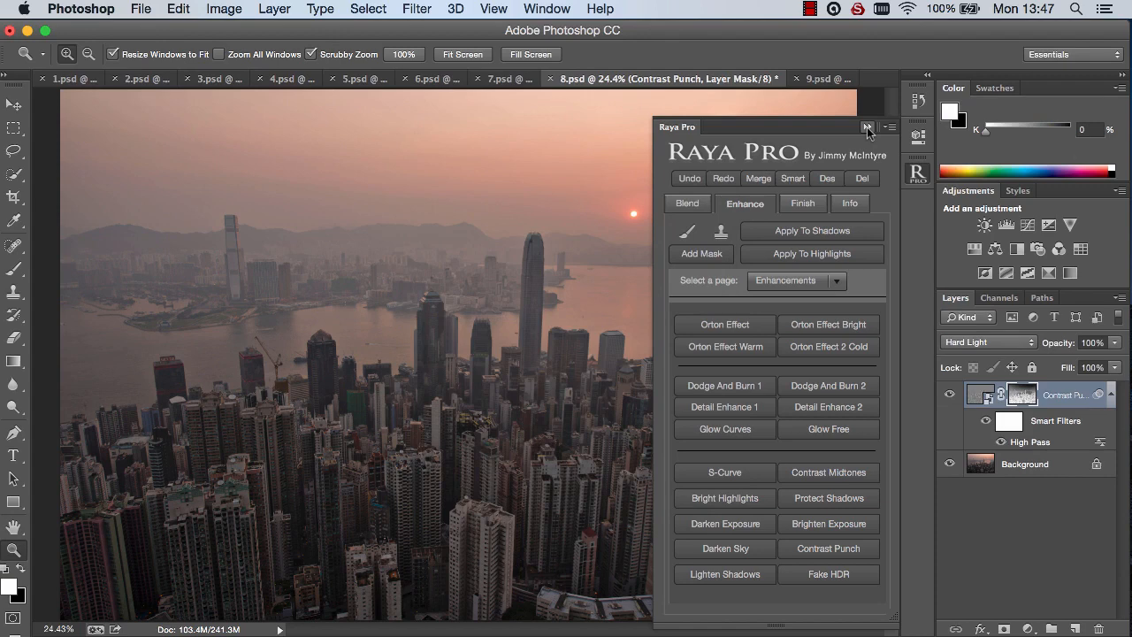
pyautogui.click(868, 126)
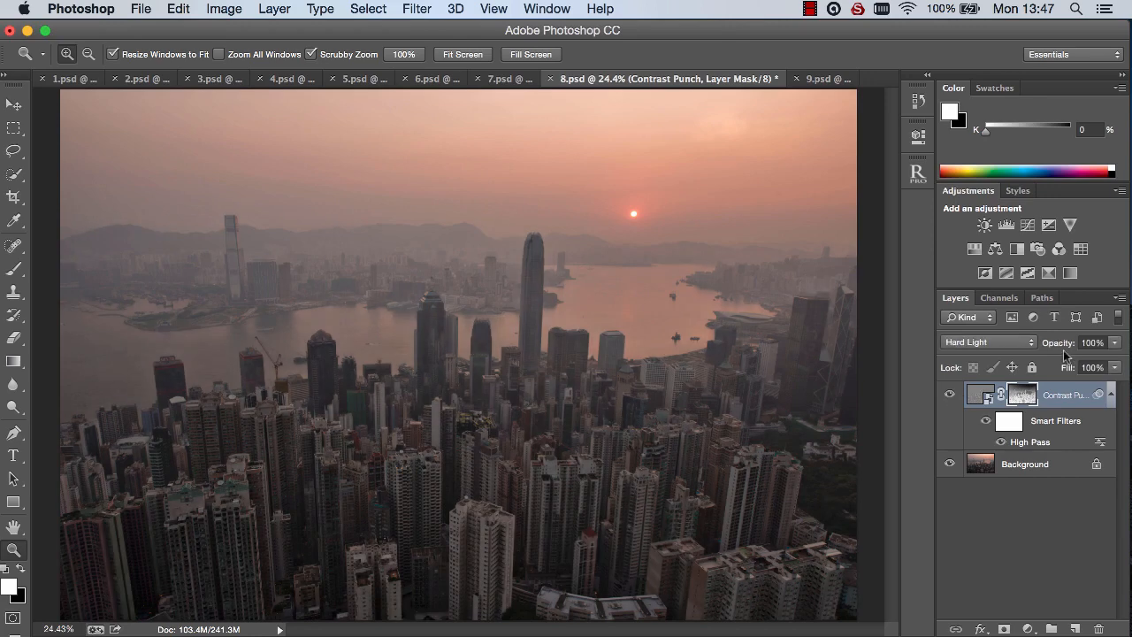
pyautogui.moveTo(1088, 343); pyautogui.dragTo(1072, 342)
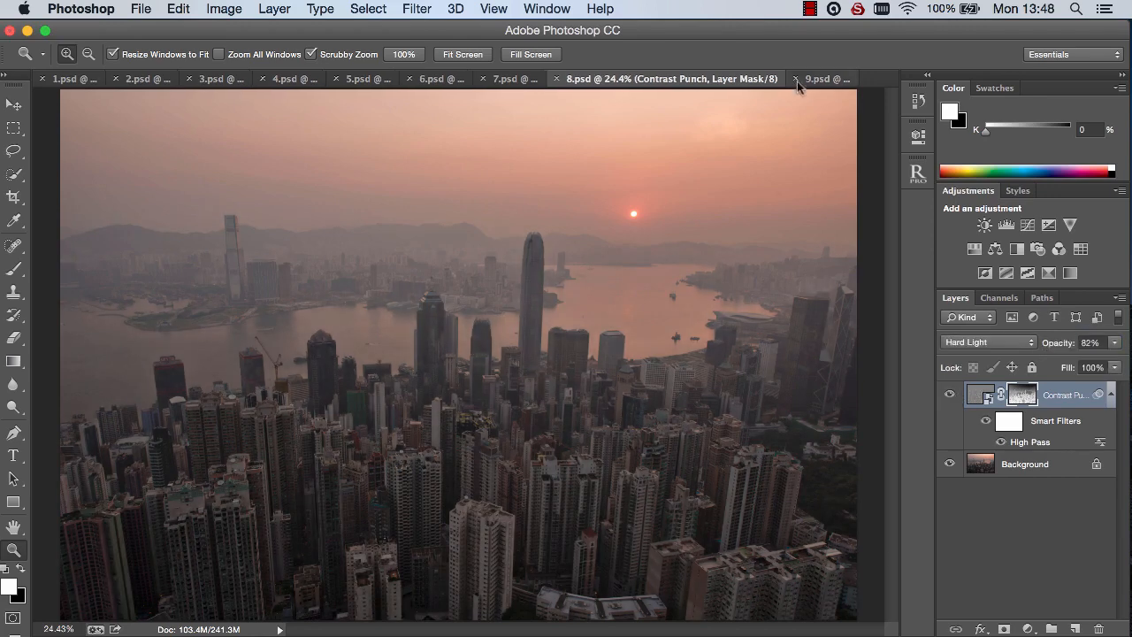
# Switch to the seascape photo (9.psd) and try the Fake HDR preset.
pyautogui.click(803, 79)
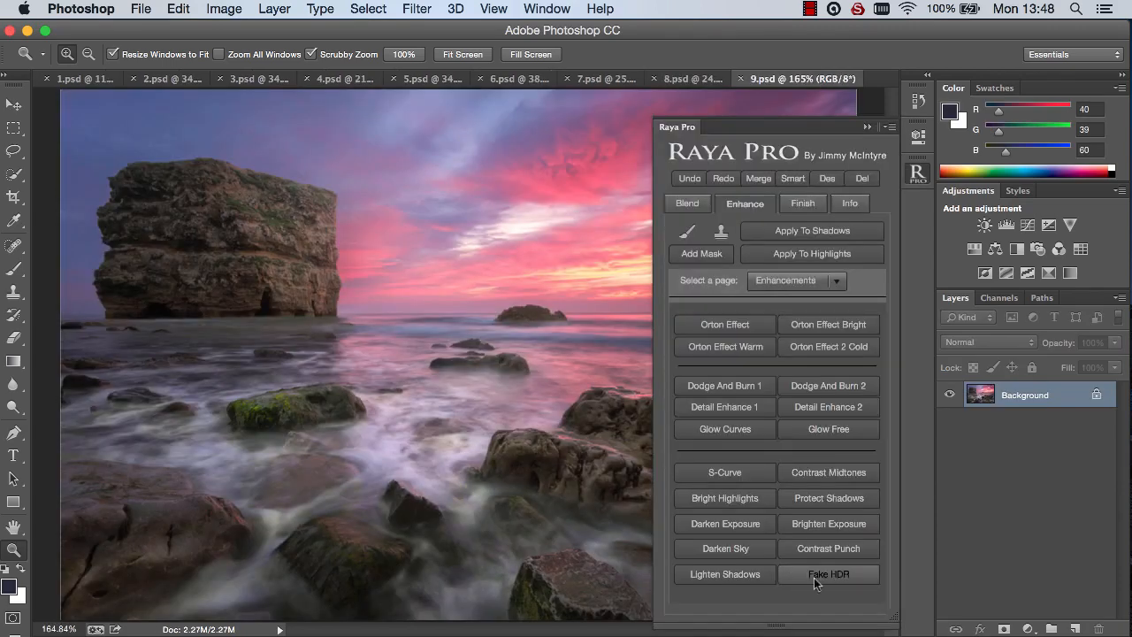
pyautogui.moveTo(828, 574)
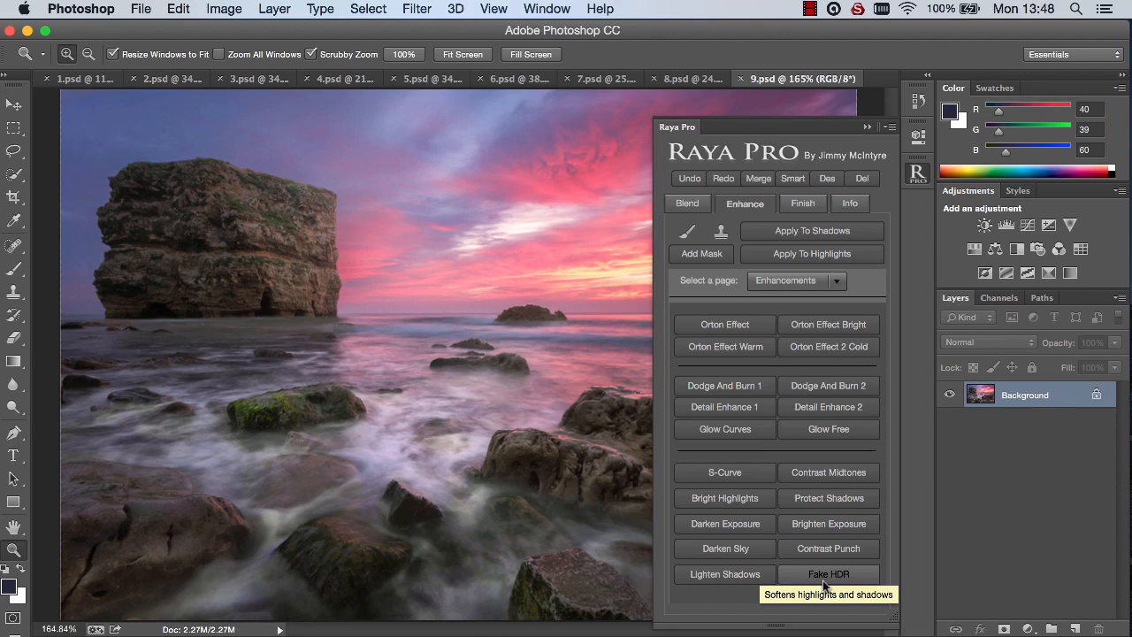
pyautogui.moveTo(829, 581)
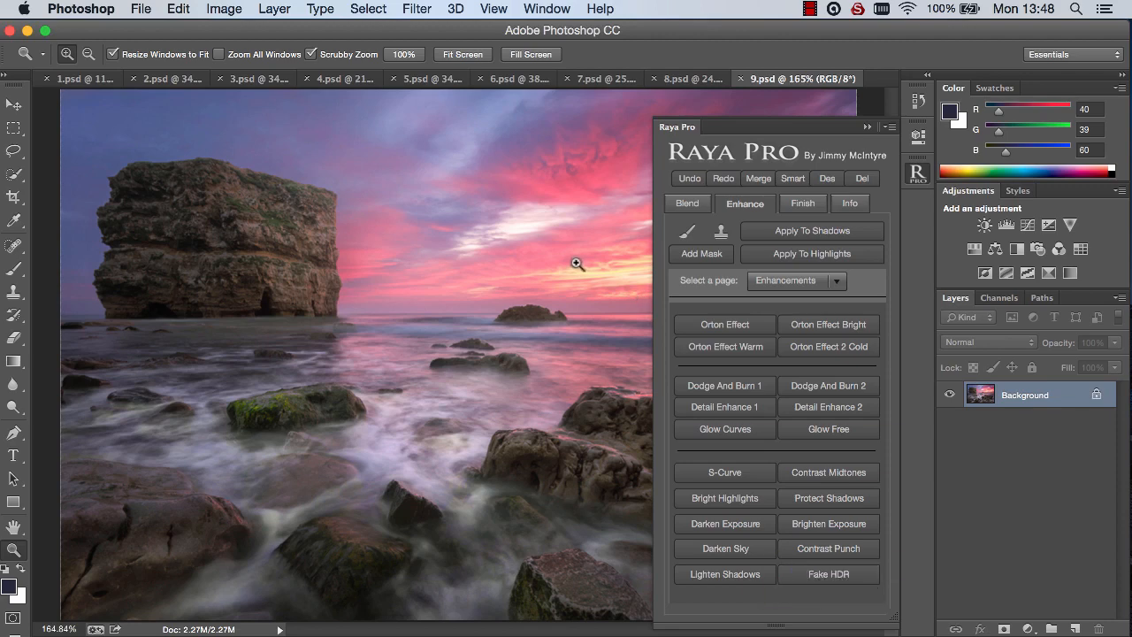
pyautogui.moveTo(632, 295)
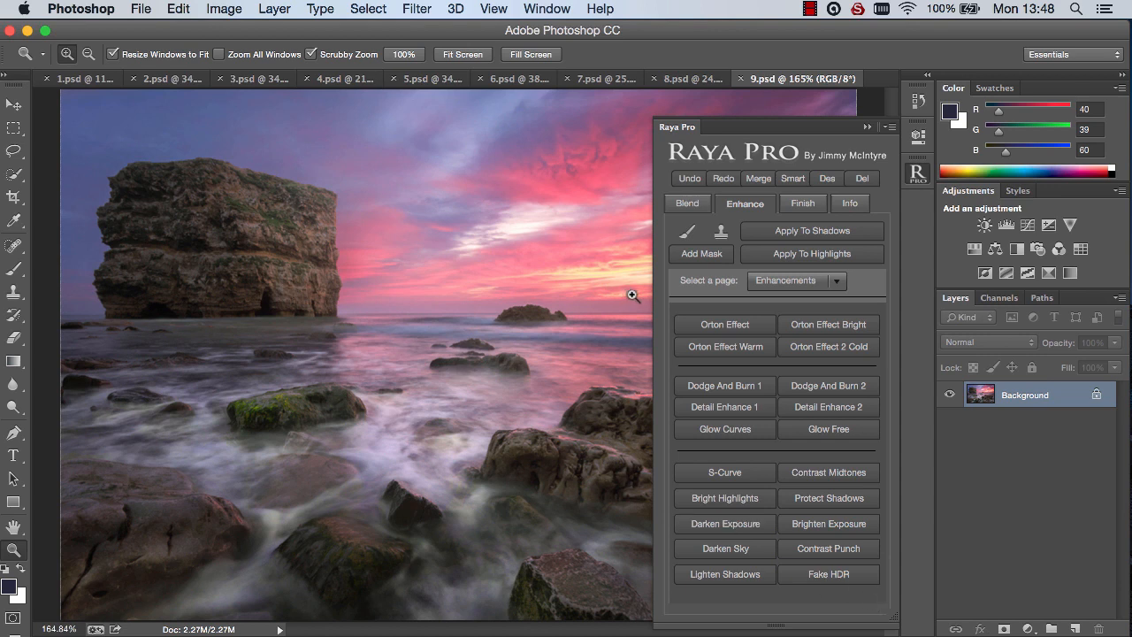
pyautogui.moveTo(541, 280)
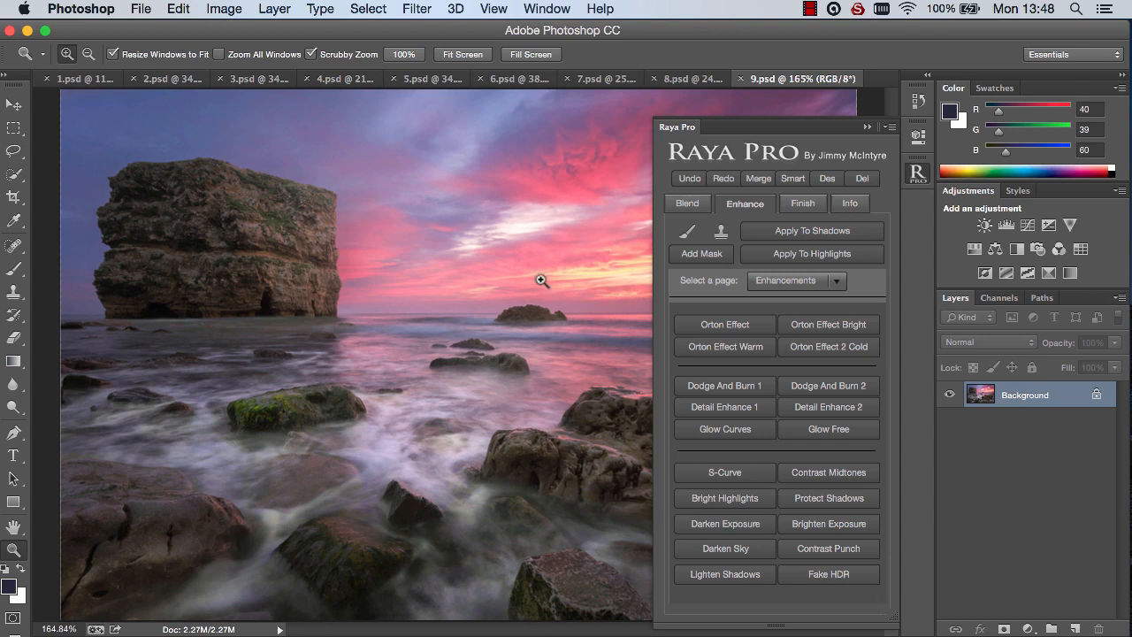
pyautogui.click(828, 574)
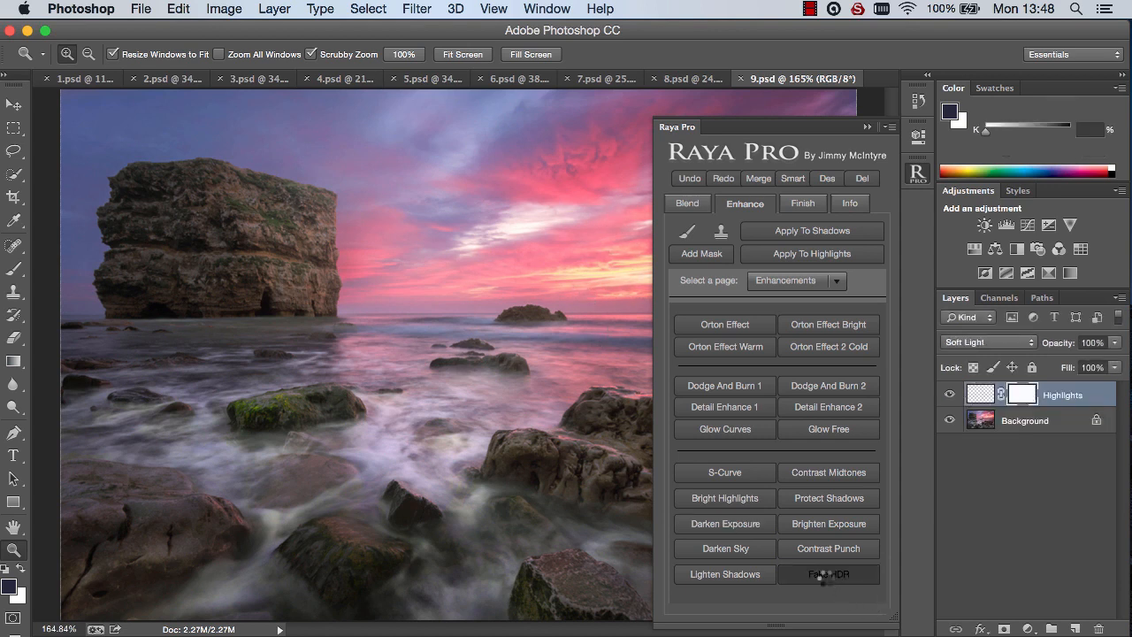
pyautogui.click(827, 573)
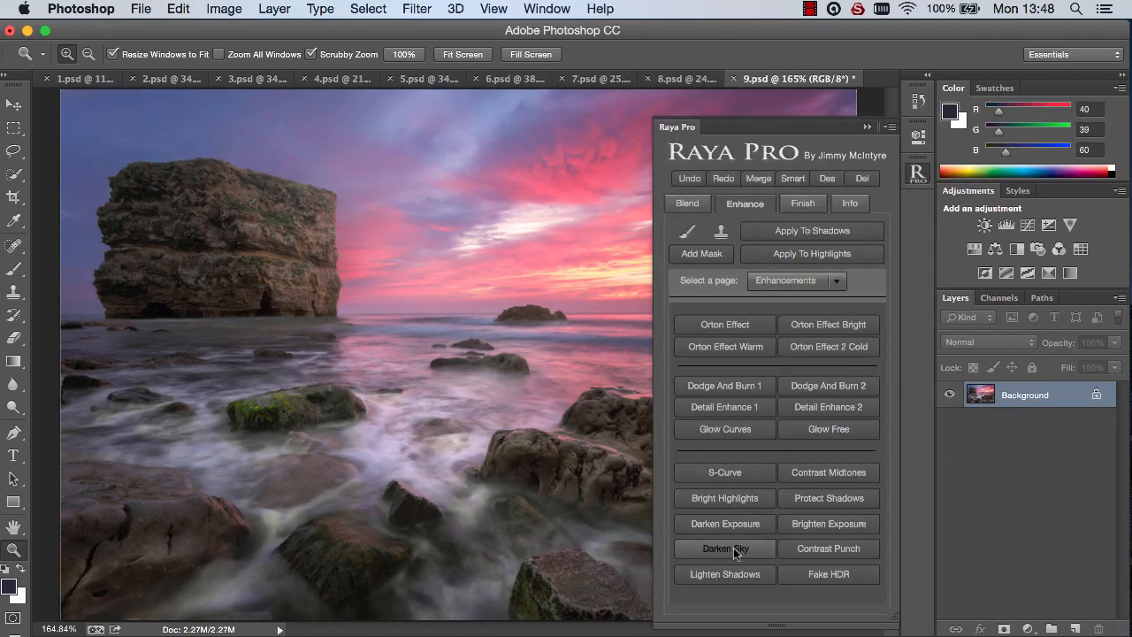
# Apply Darken Sky and Brighten Shadows, then toggle the Brighten Shadows layer to compare.
pyautogui.click(725, 549)
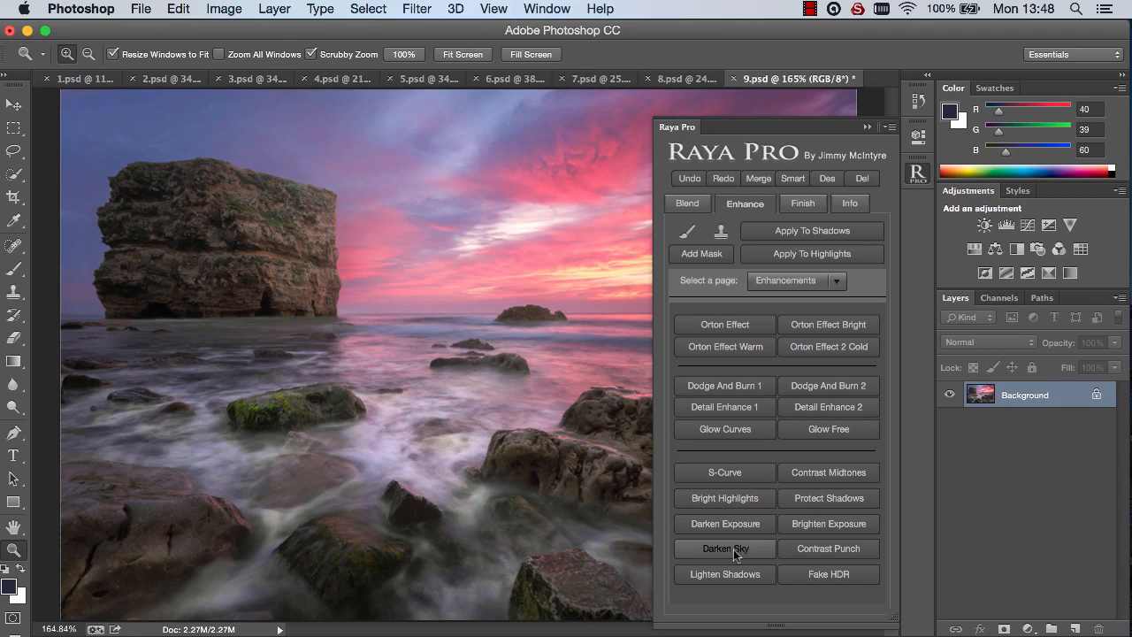
pyautogui.click(724, 547)
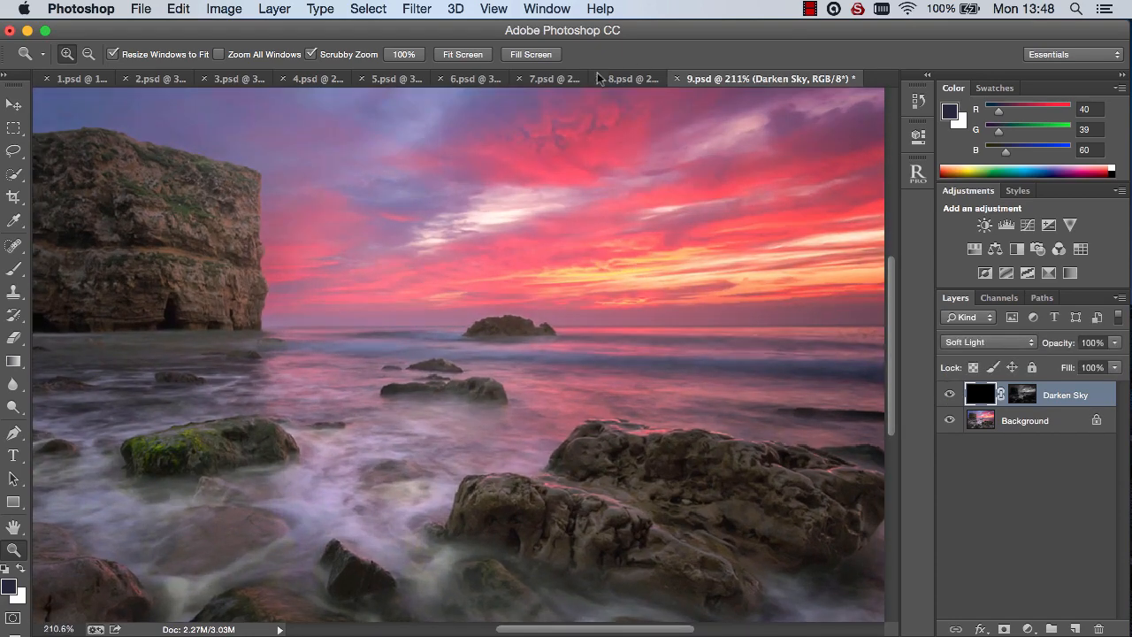
pyautogui.click(918, 173)
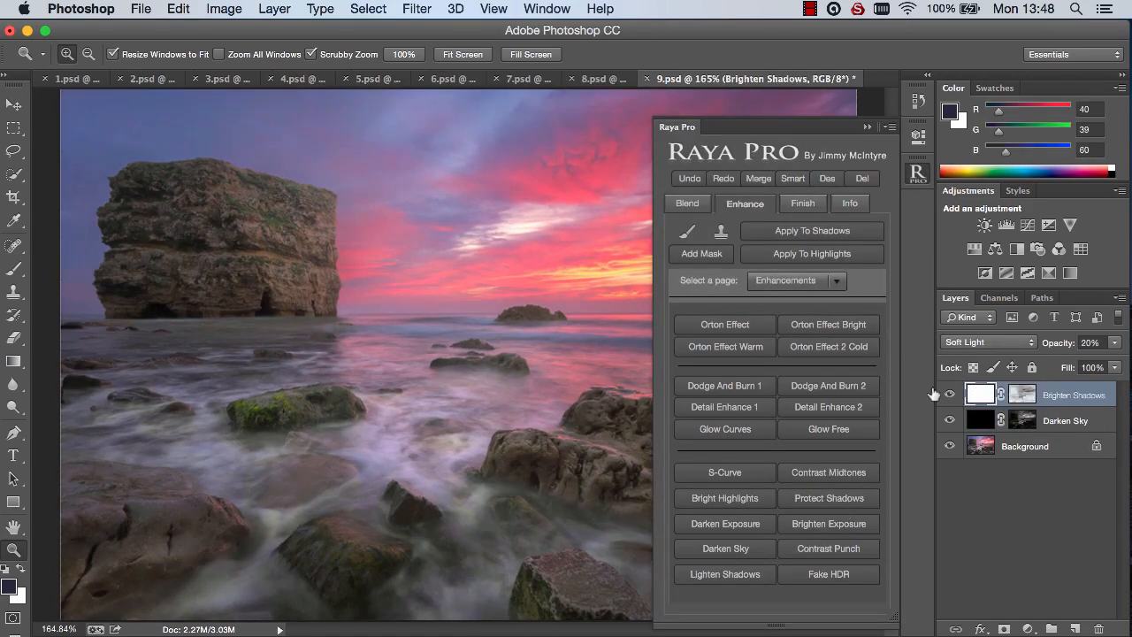
pyautogui.click(950, 394)
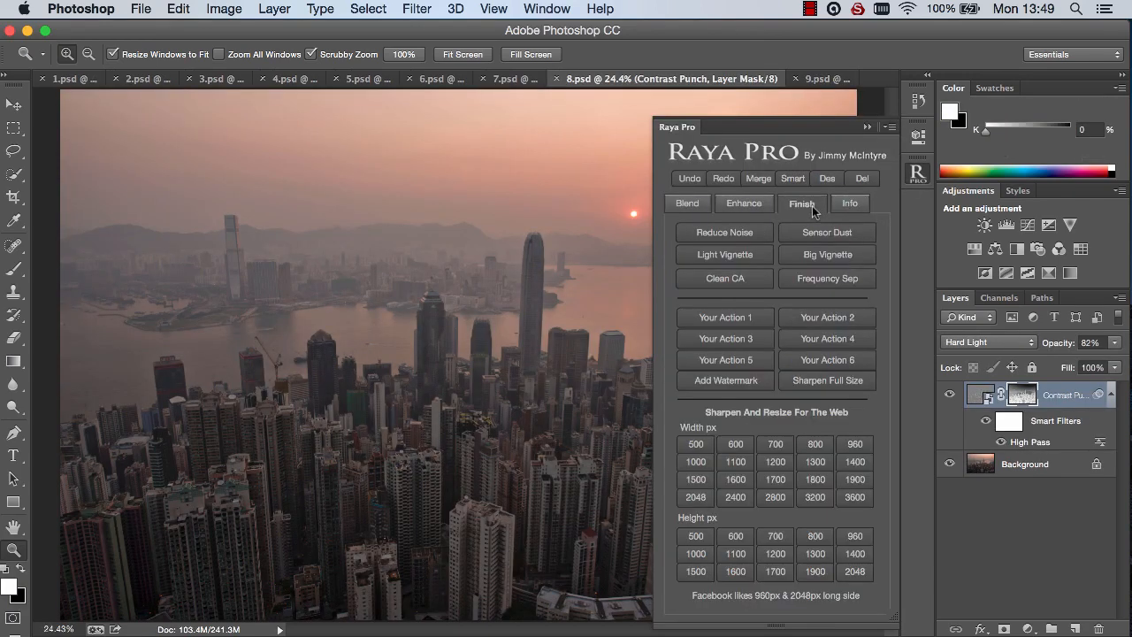
pyautogui.moveTo(827, 380)
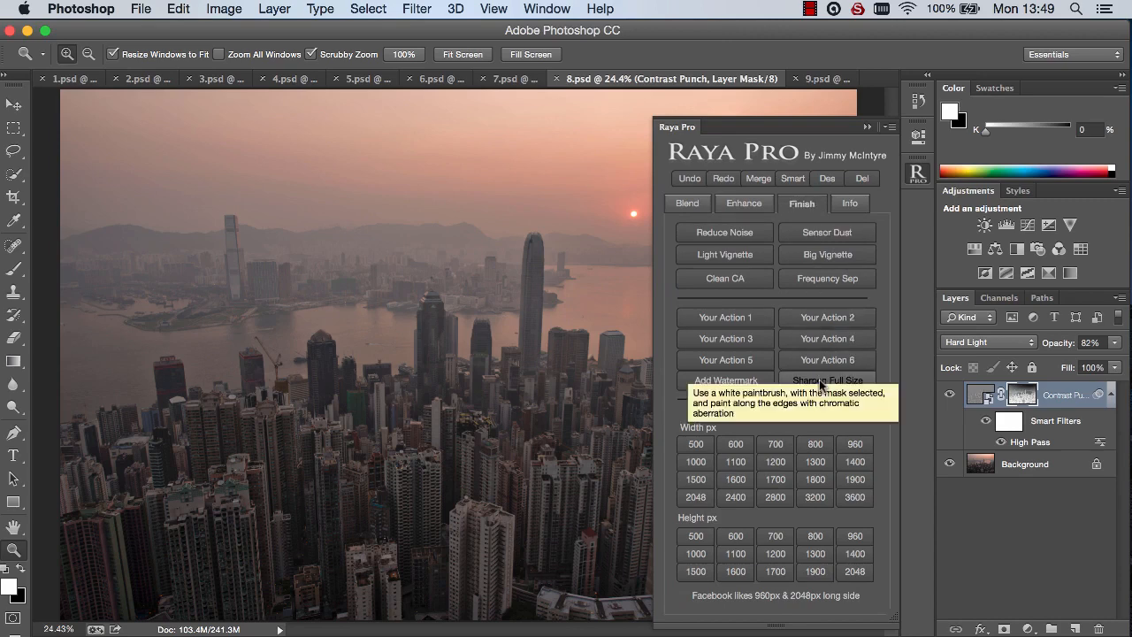
# Apply Raya Pro full-size sharpening at 4.2-pixel High Pass radius, then toggle the Sharpen layer to compare.
pyautogui.click(826, 380)
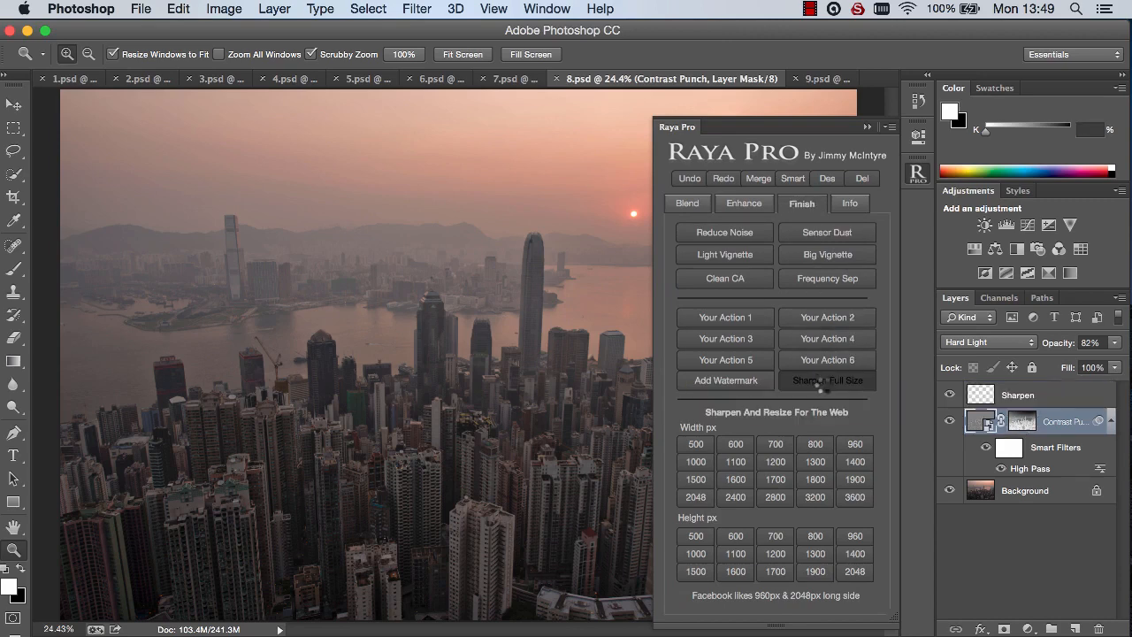
pyautogui.click(826, 381)
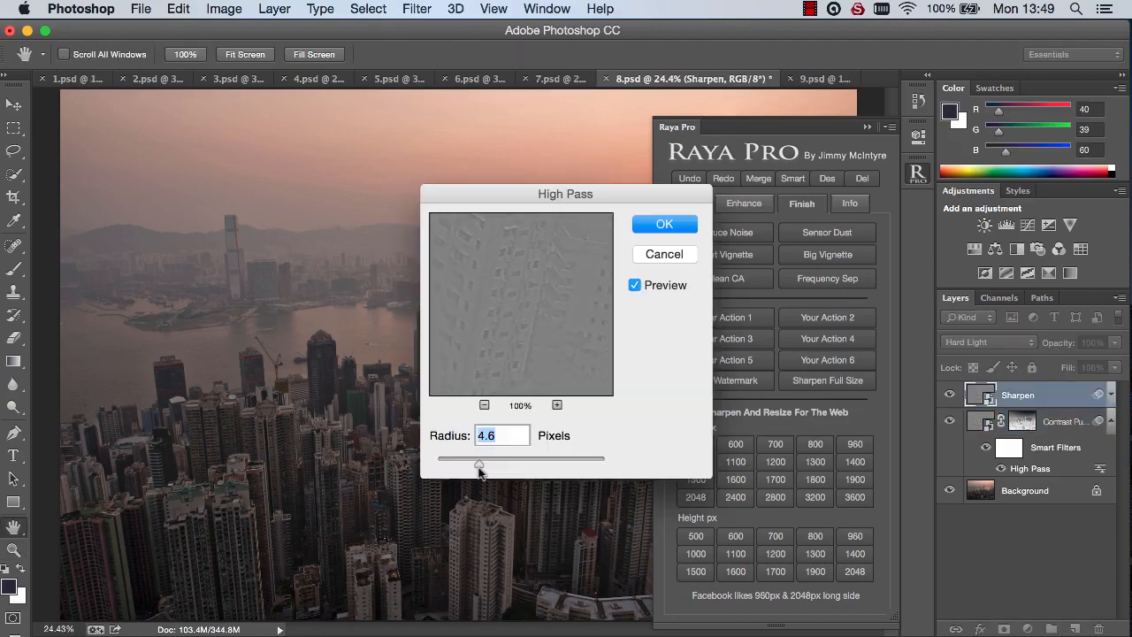
pyautogui.moveTo(478, 461); pyautogui.dragTo(475, 462)
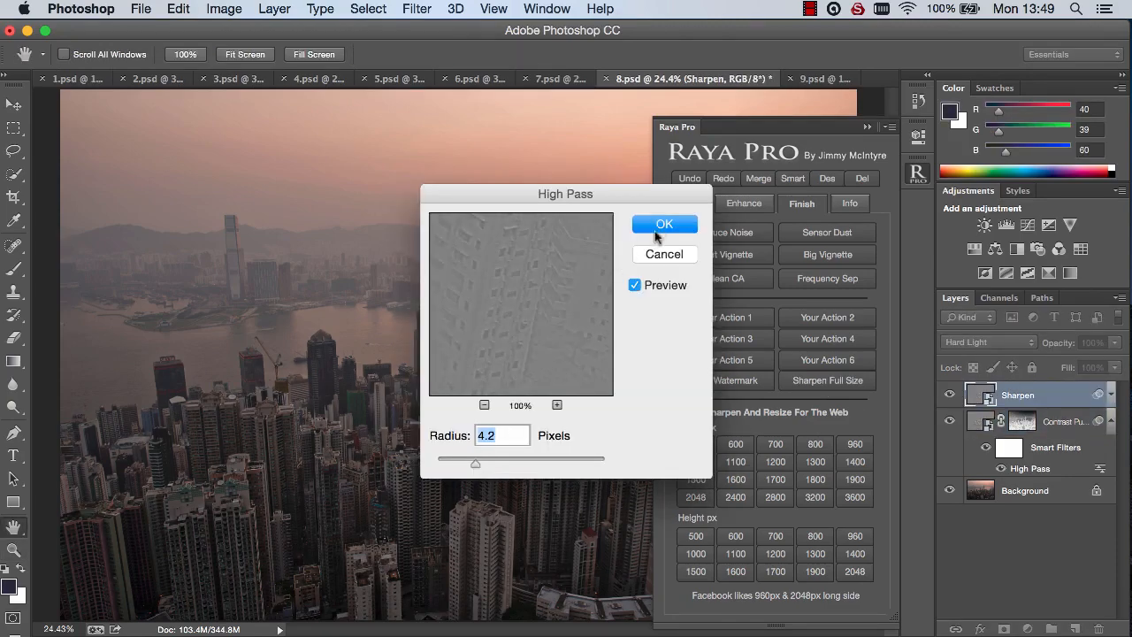
pyautogui.click(664, 223)
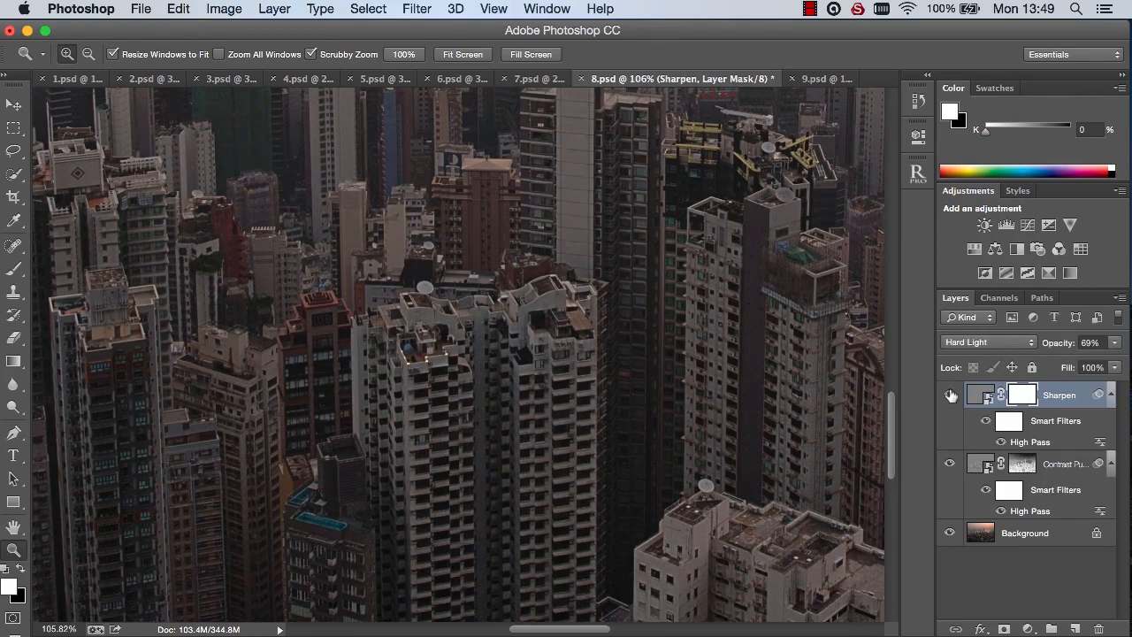
pyautogui.click(462, 54)
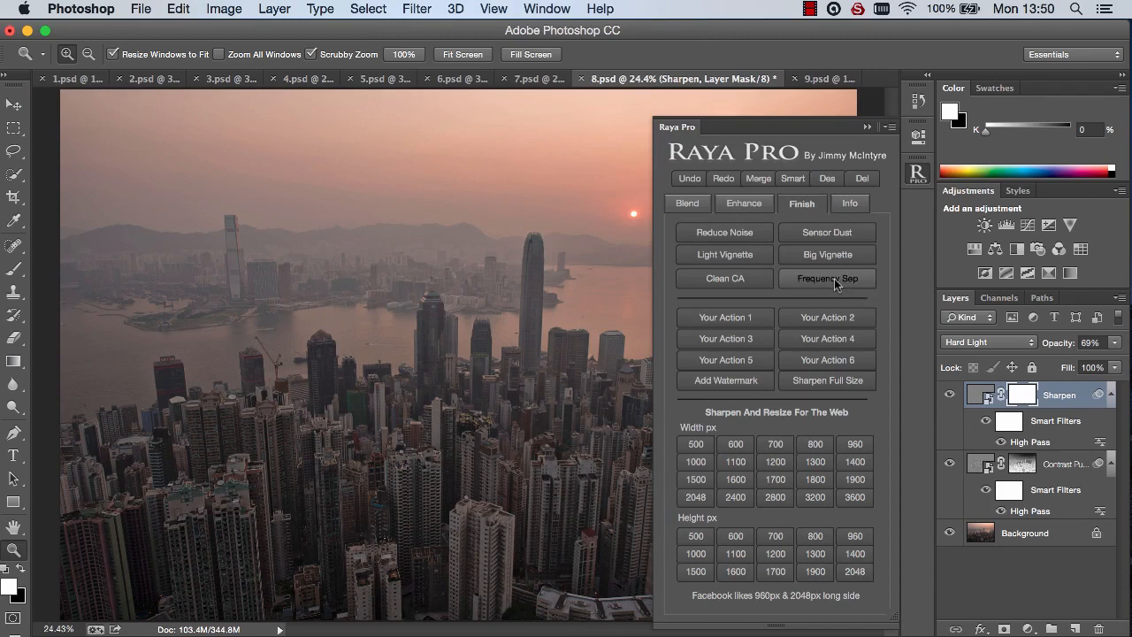
pyautogui.moveTo(831, 287)
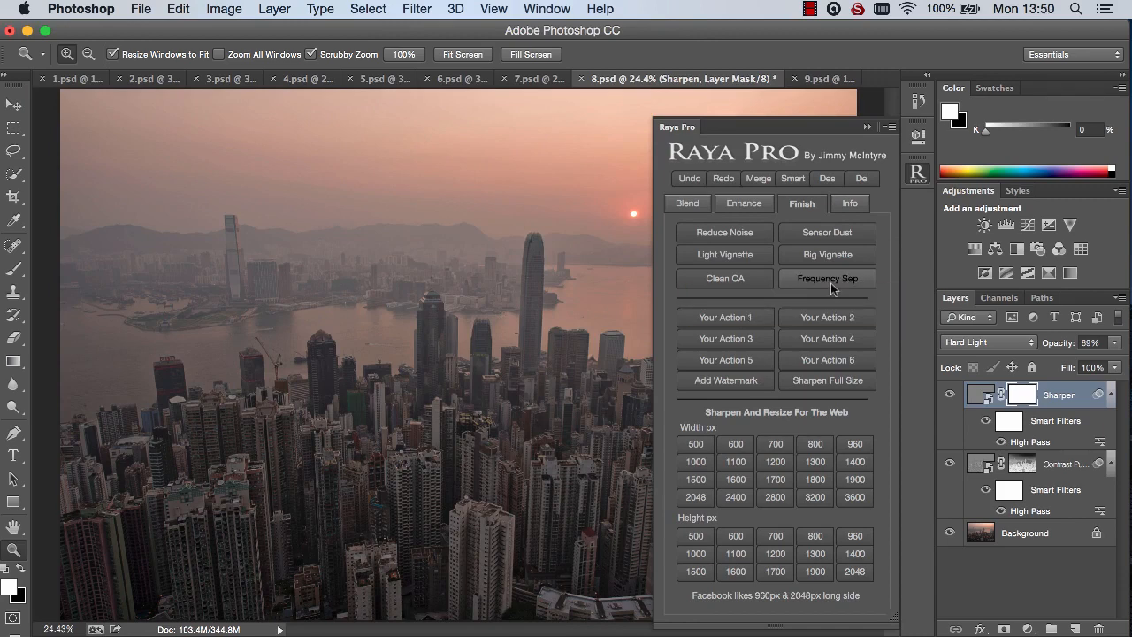